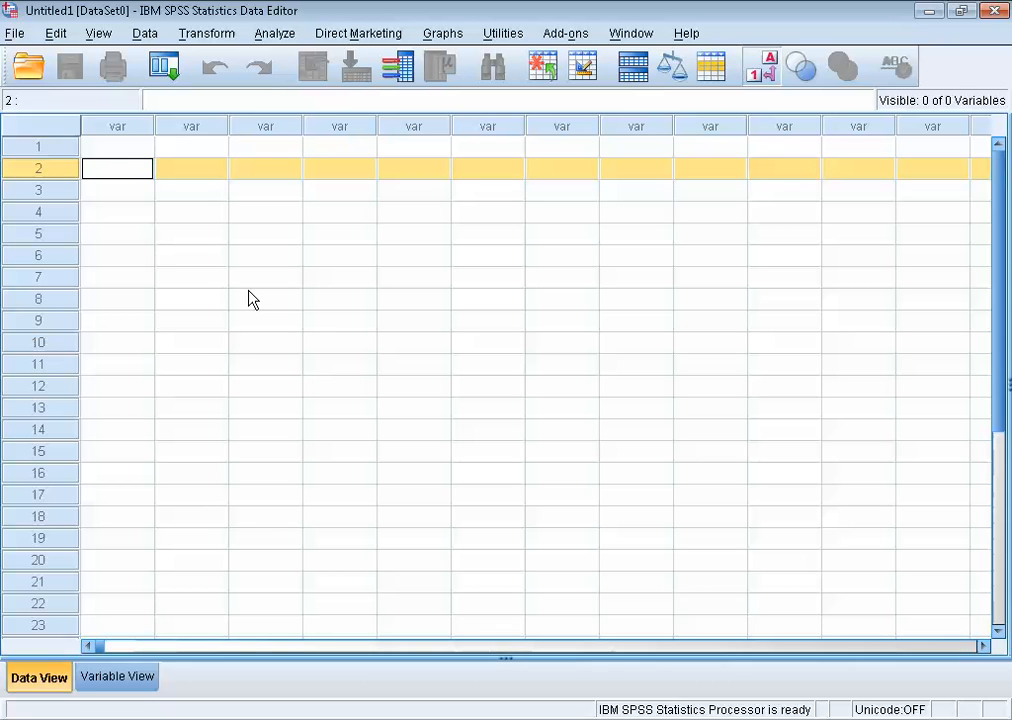
mouse_move(239, 296)
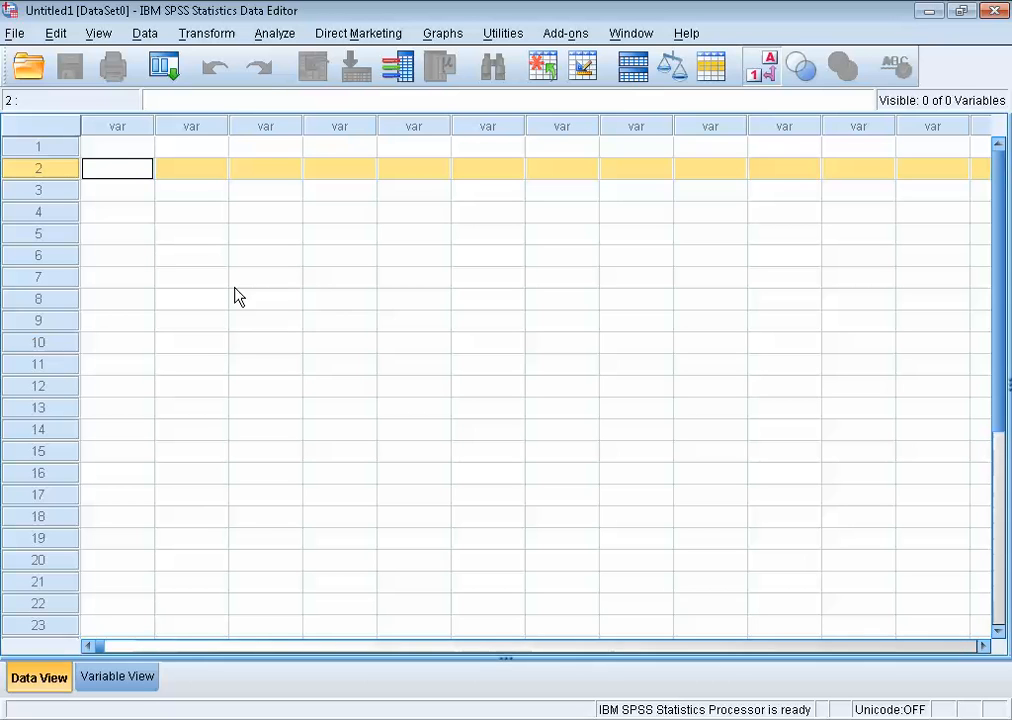
Enter the values 25.60, 12.70, 8.40, 19.34 and 65.21 into VAR00001 in Data View.
click(117, 125)
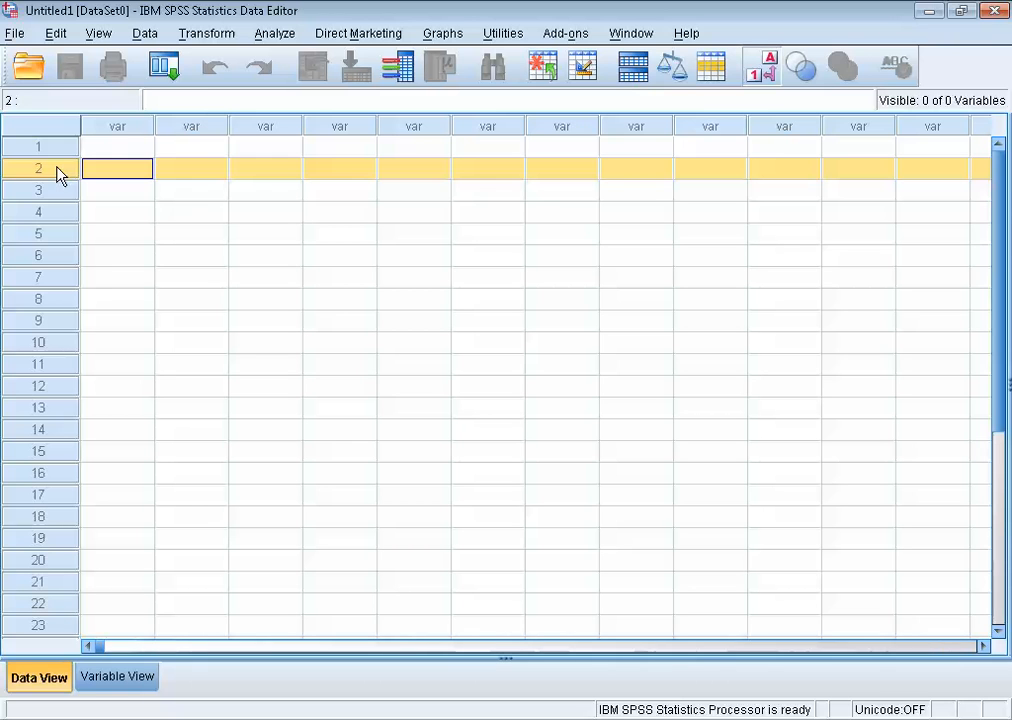
mouse_move(100, 155)
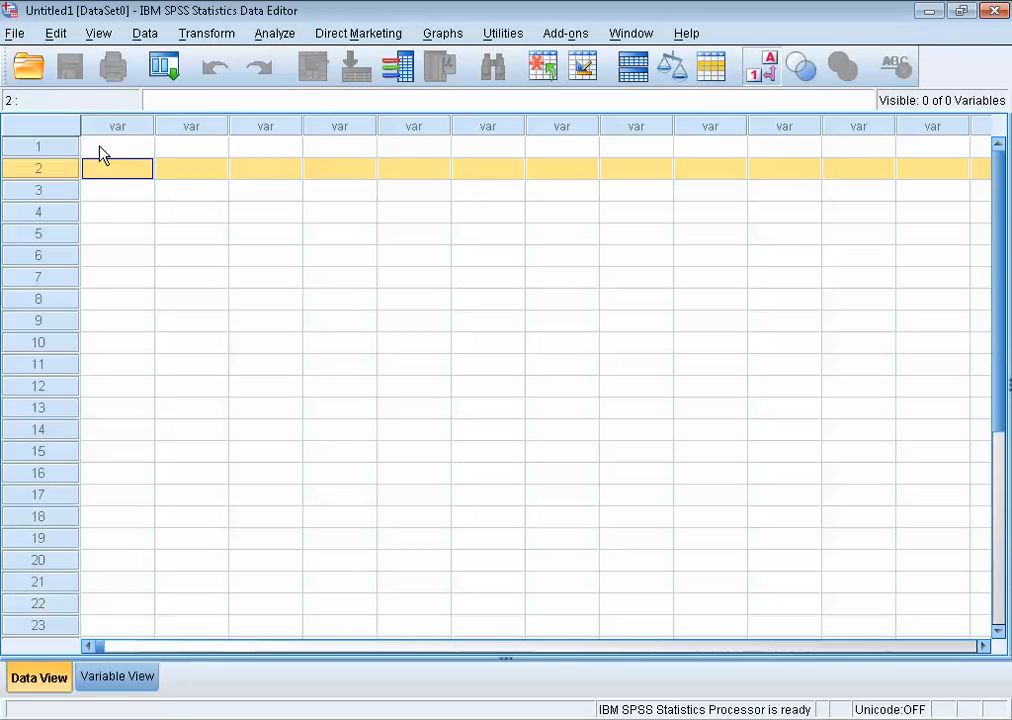
click(117, 146)
text(25.6)
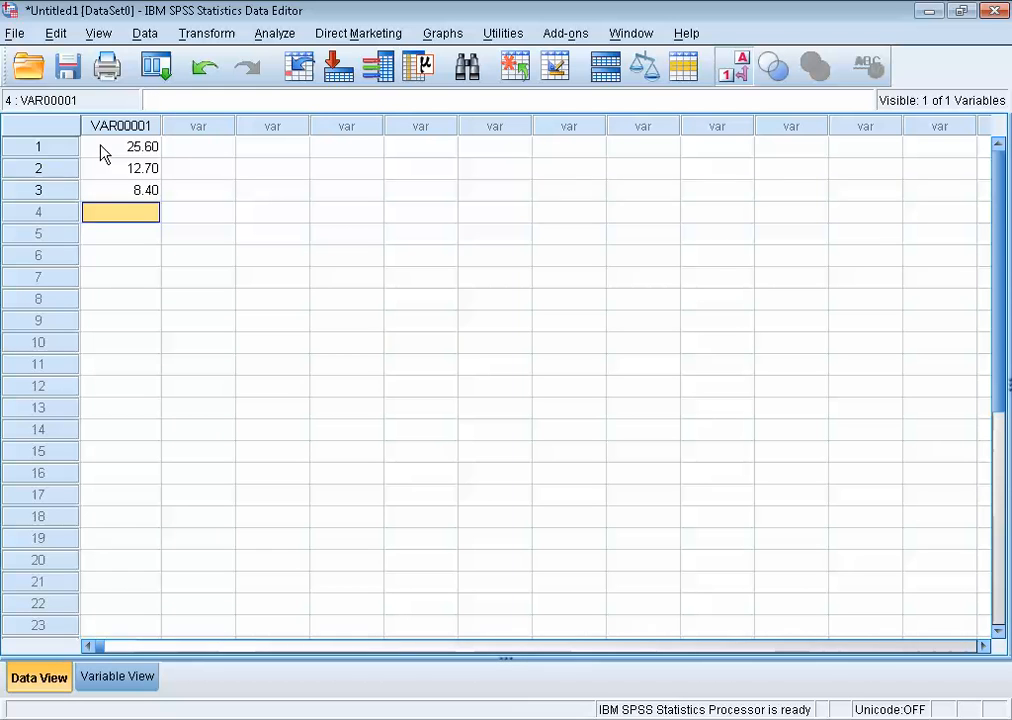
text(19.34)
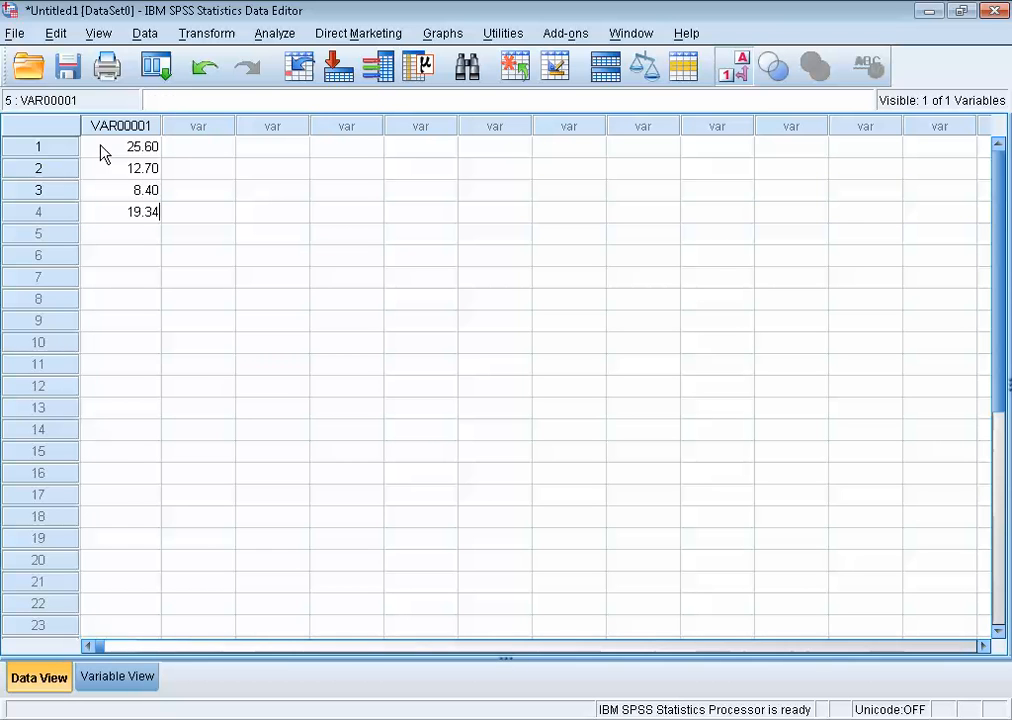
text(65.21)
click(120, 255)
text(82.1)
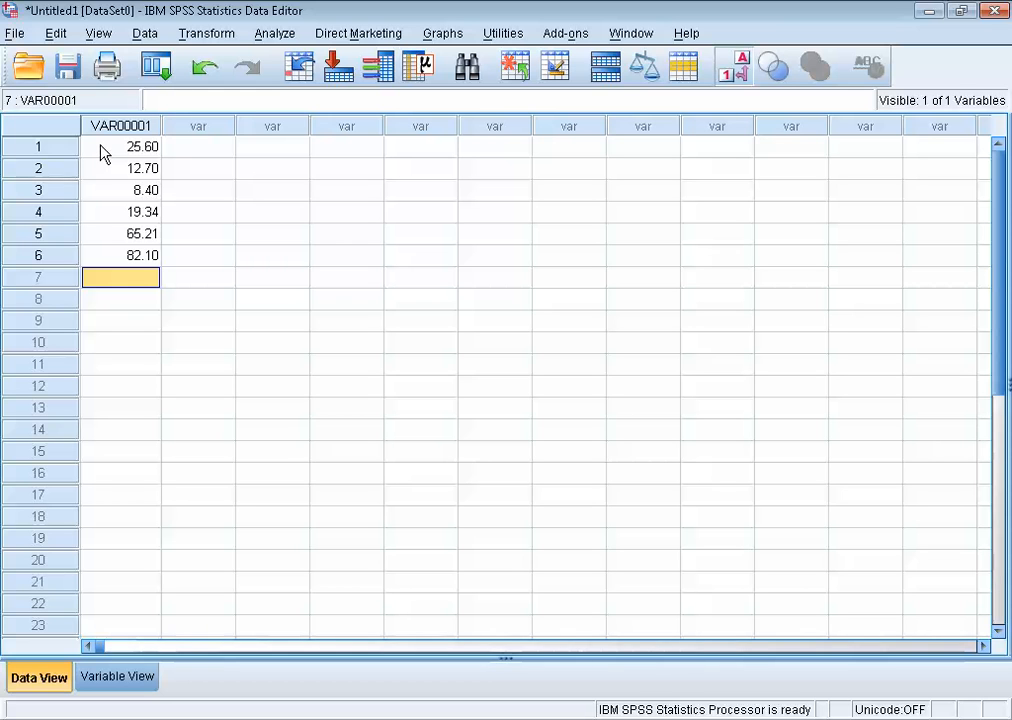
click(120, 125)
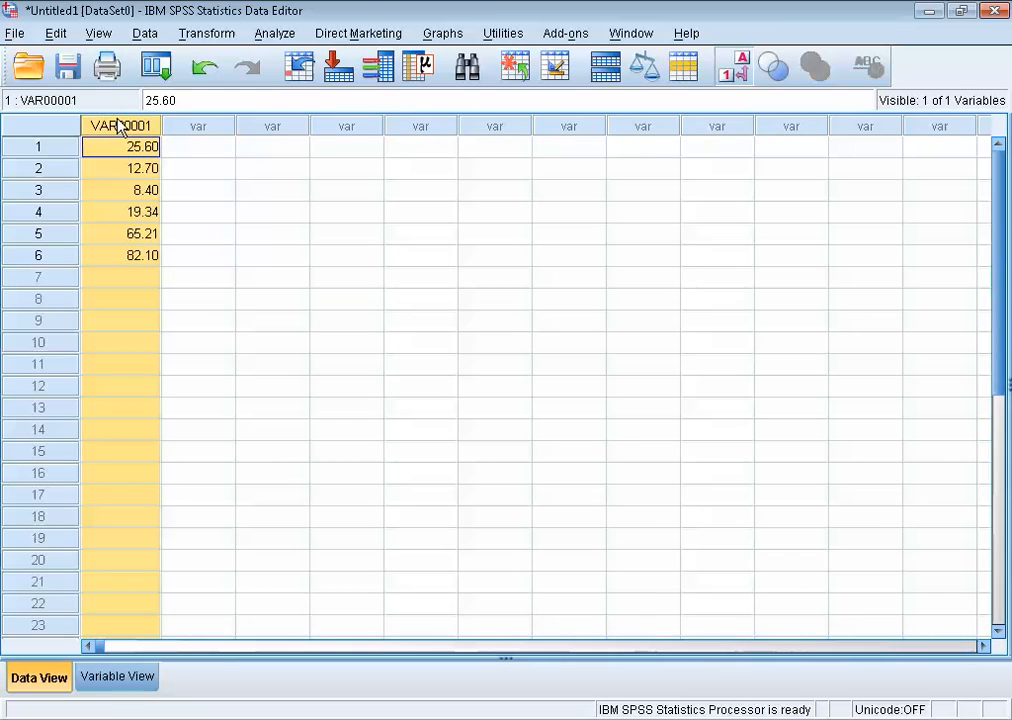
mouse_move(115, 135)
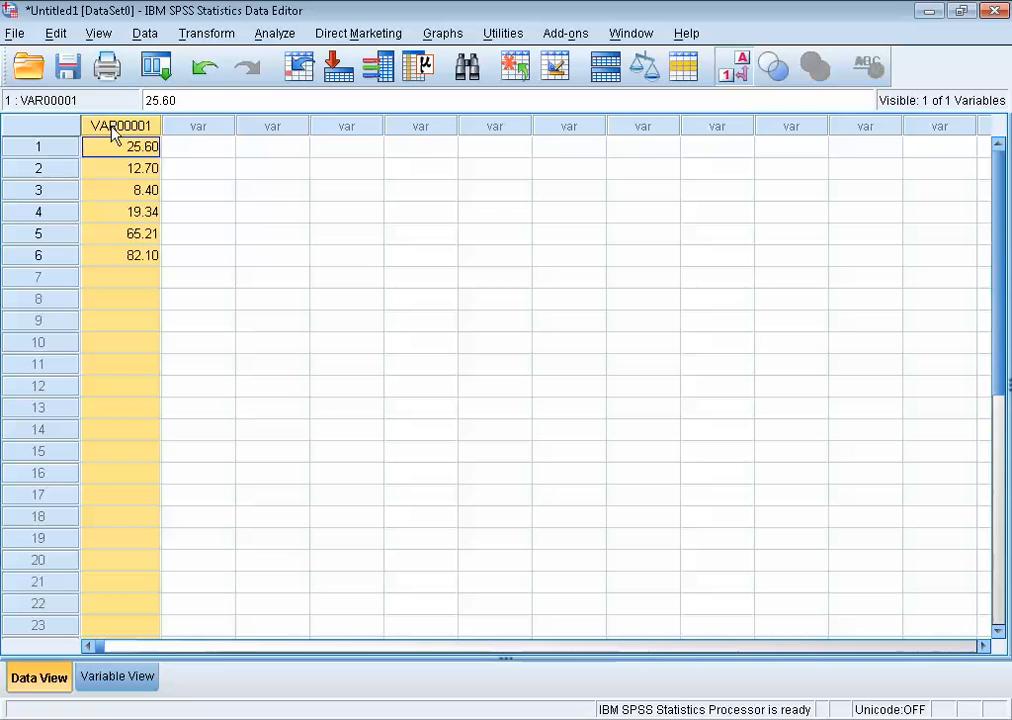
mouse_move(152, 131)
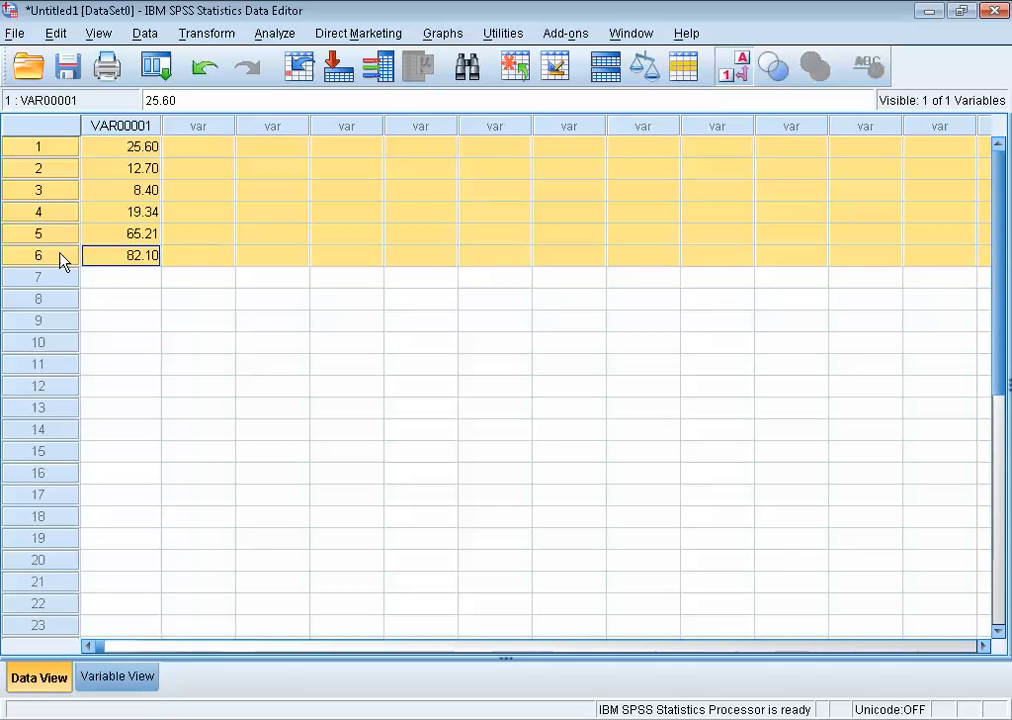
mouse_move(12, 452)
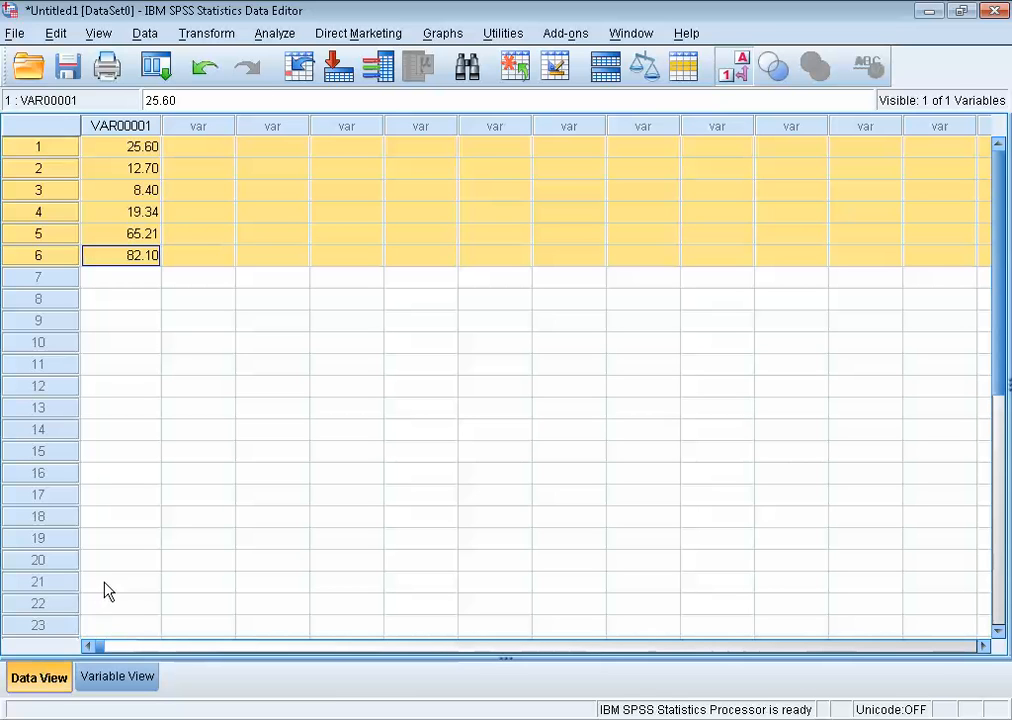
mouse_move(55, 657)
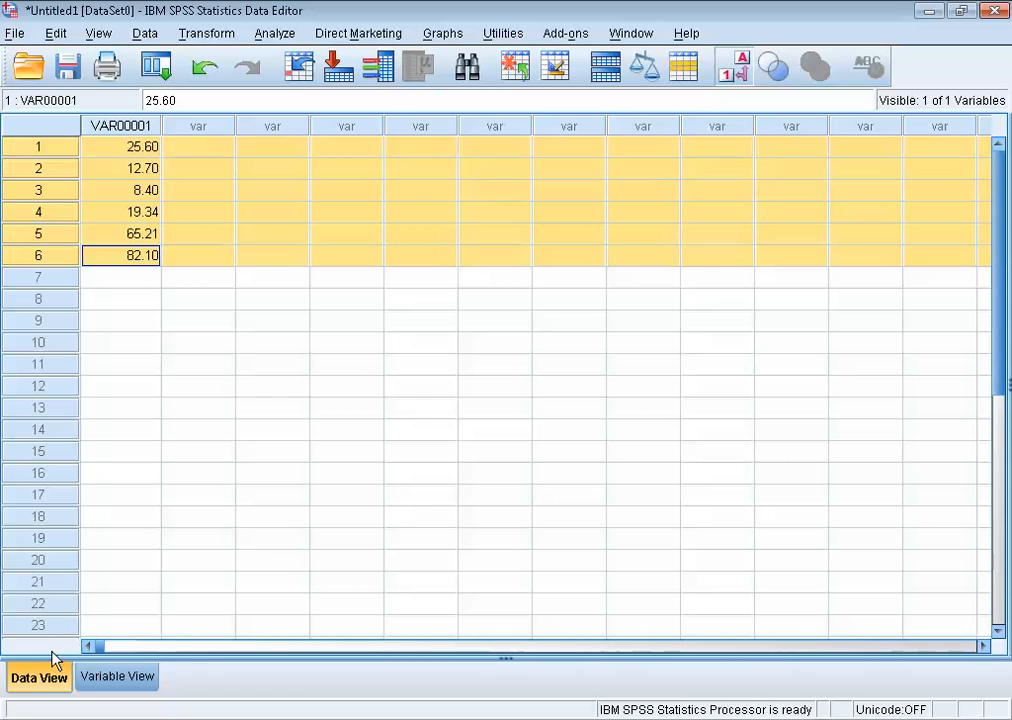
mouse_move(70, 690)
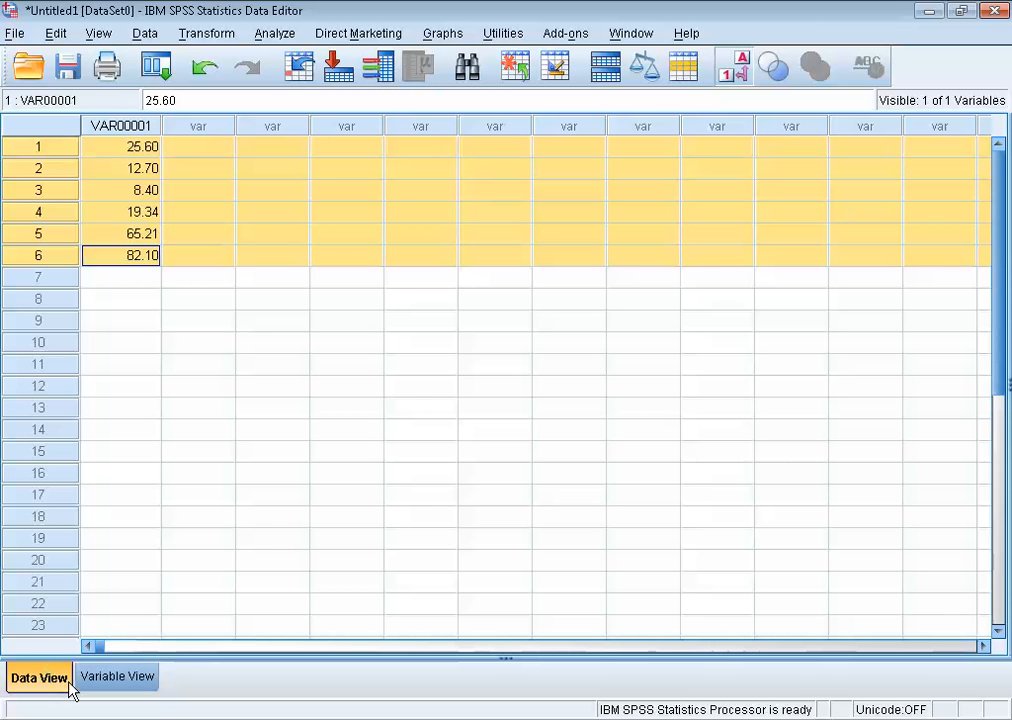
Switch to Variable View to see VAR00001's definition.
click(116, 677)
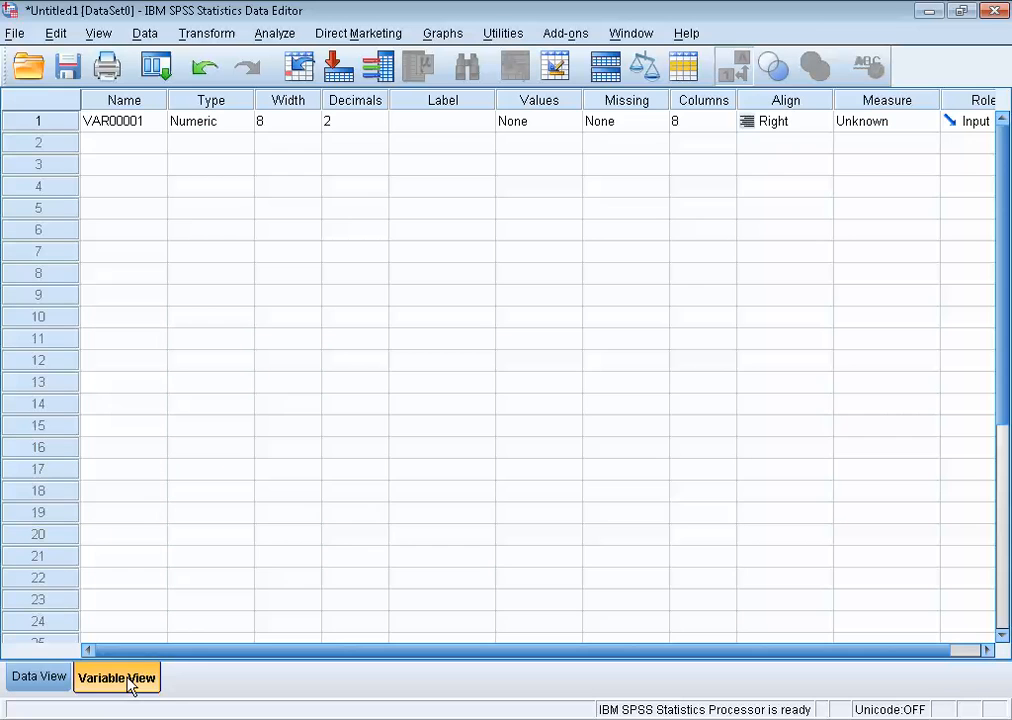
mouse_move(128, 494)
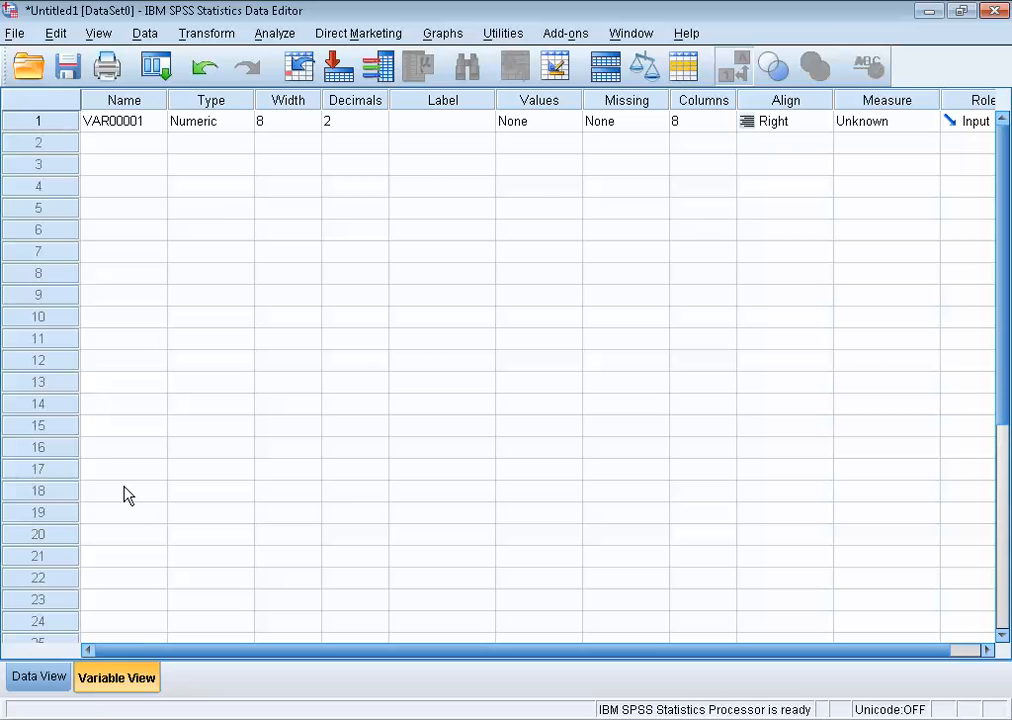
mouse_move(139, 211)
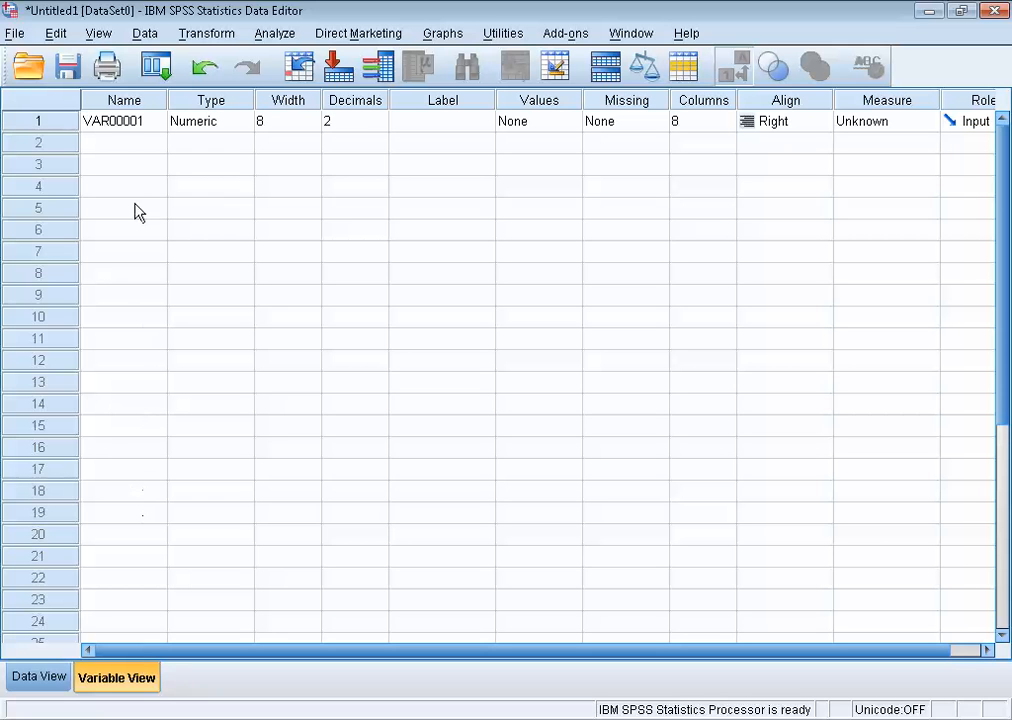
mouse_move(131, 149)
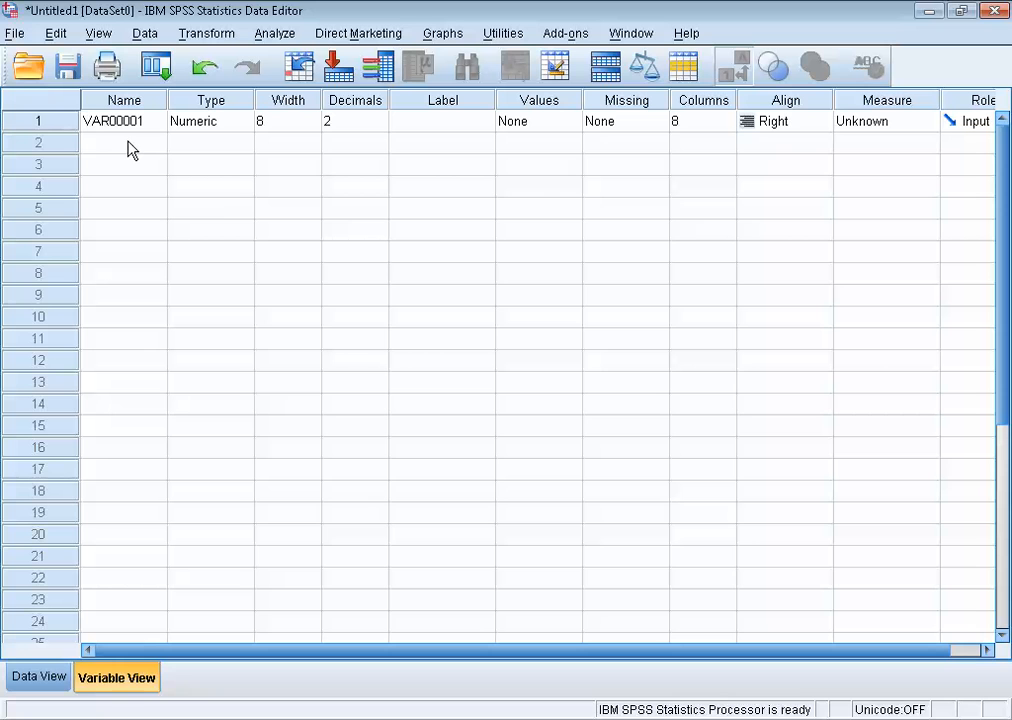
mouse_move(110, 133)
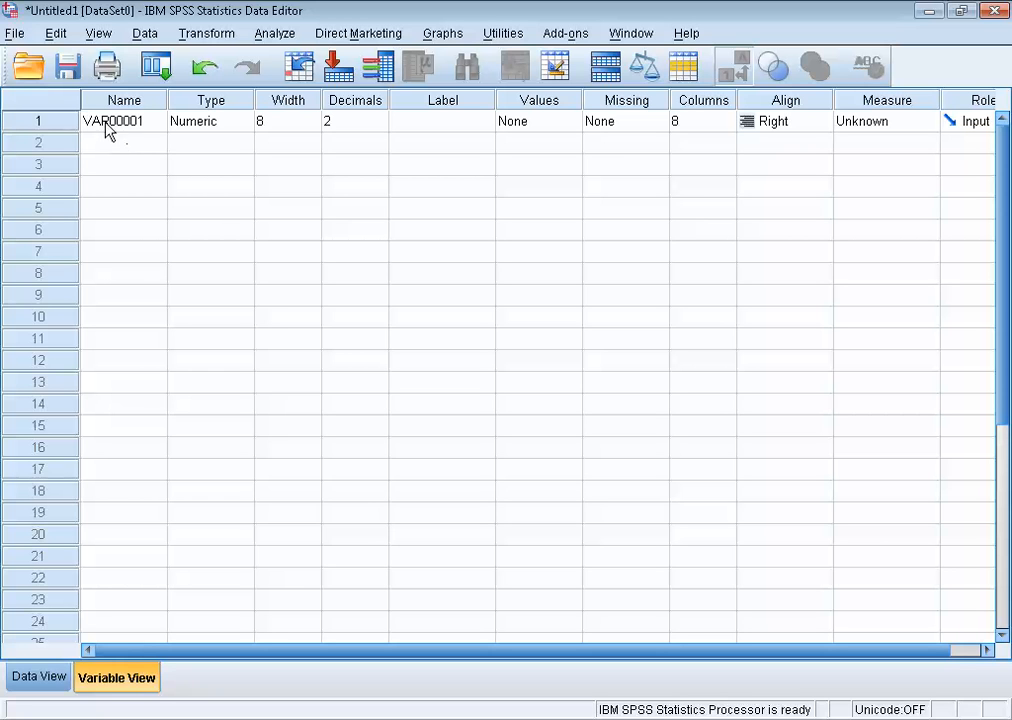
mouse_move(133, 130)
text(y)
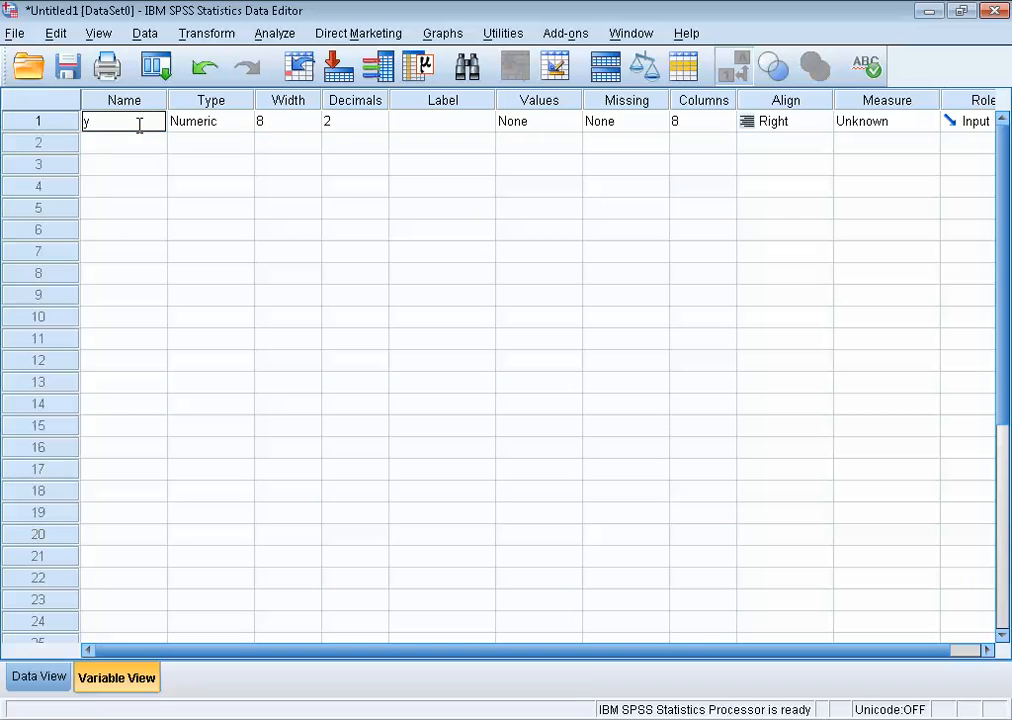
Commit the new name y for the first variable.
click(123, 142)
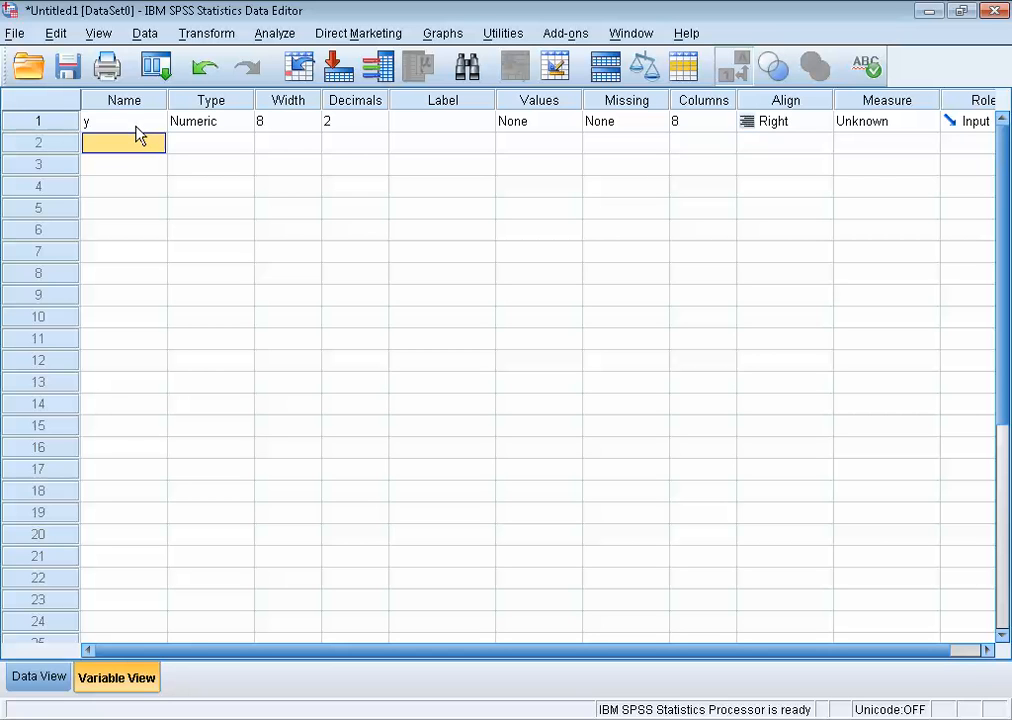
click(210, 121)
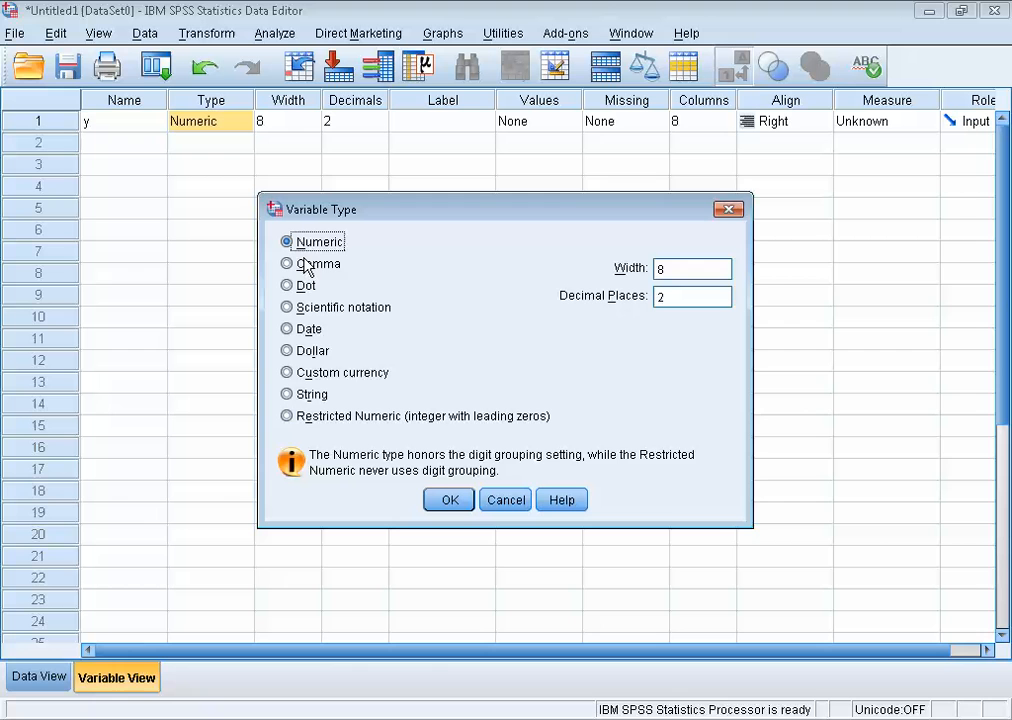
mouse_move(306, 275)
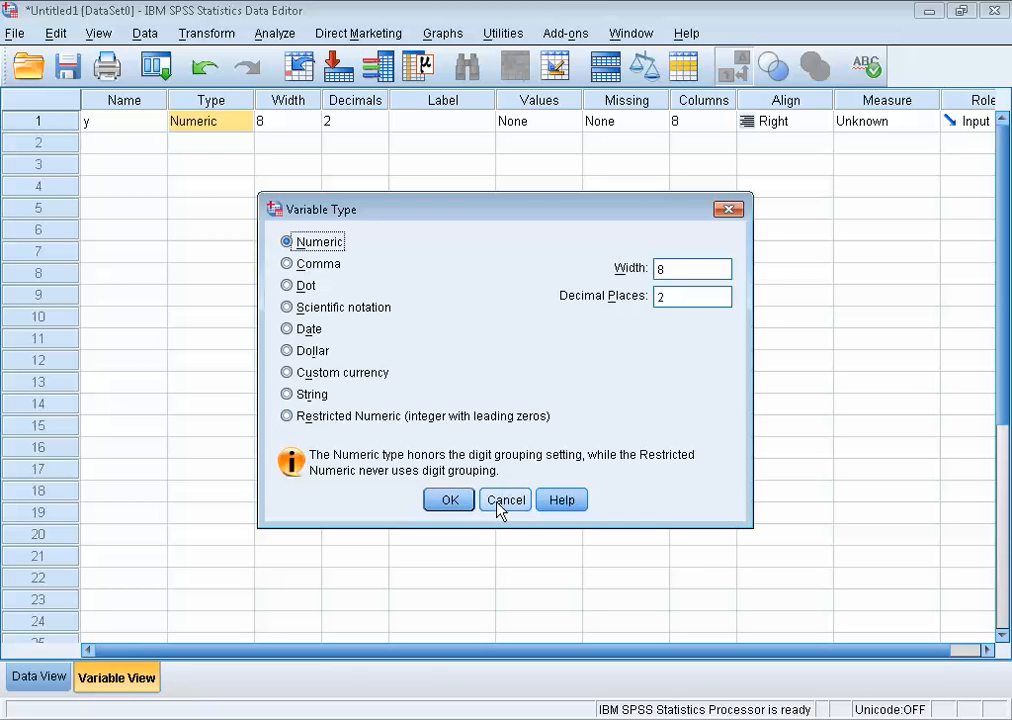
click(505, 499)
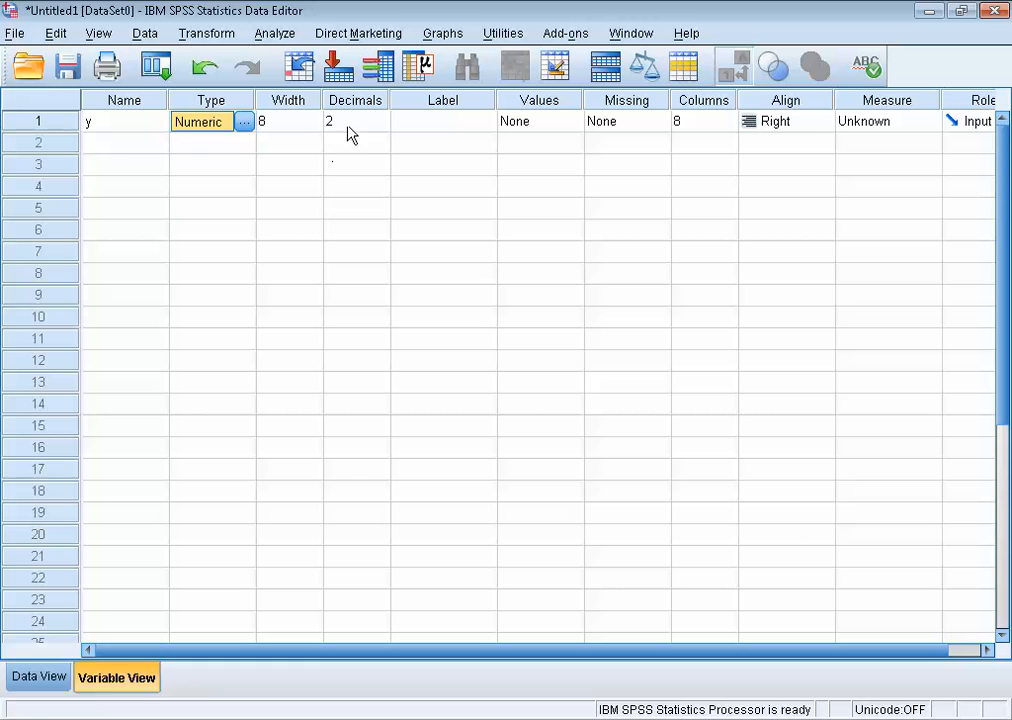
Label variable y as 'my variable' in Variable View.
click(350, 121)
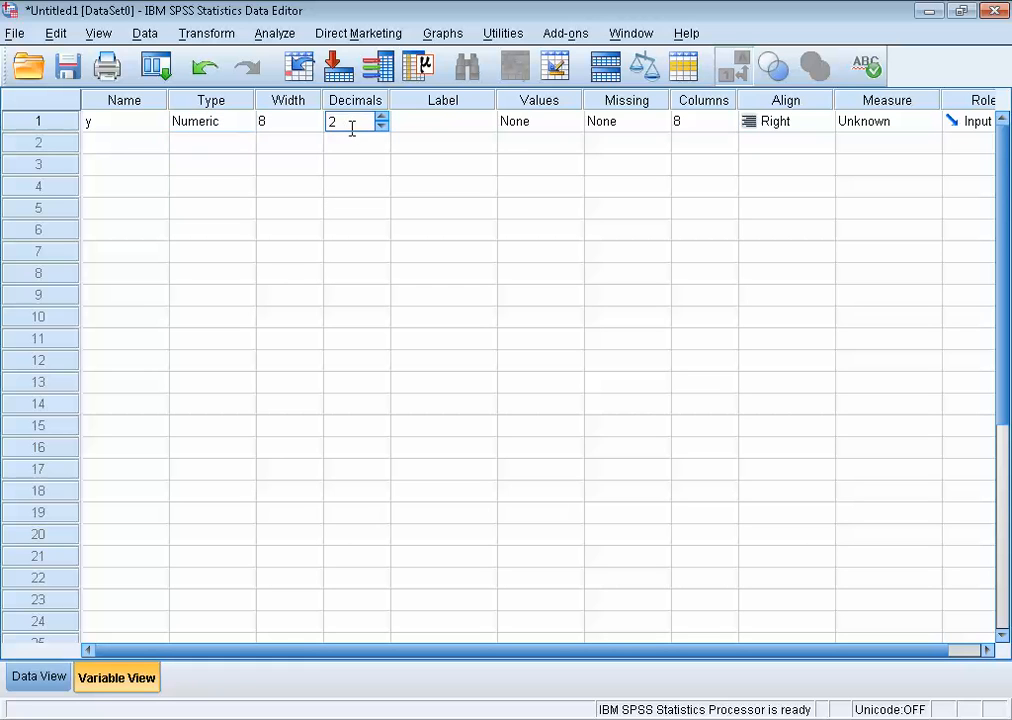
click(442, 120)
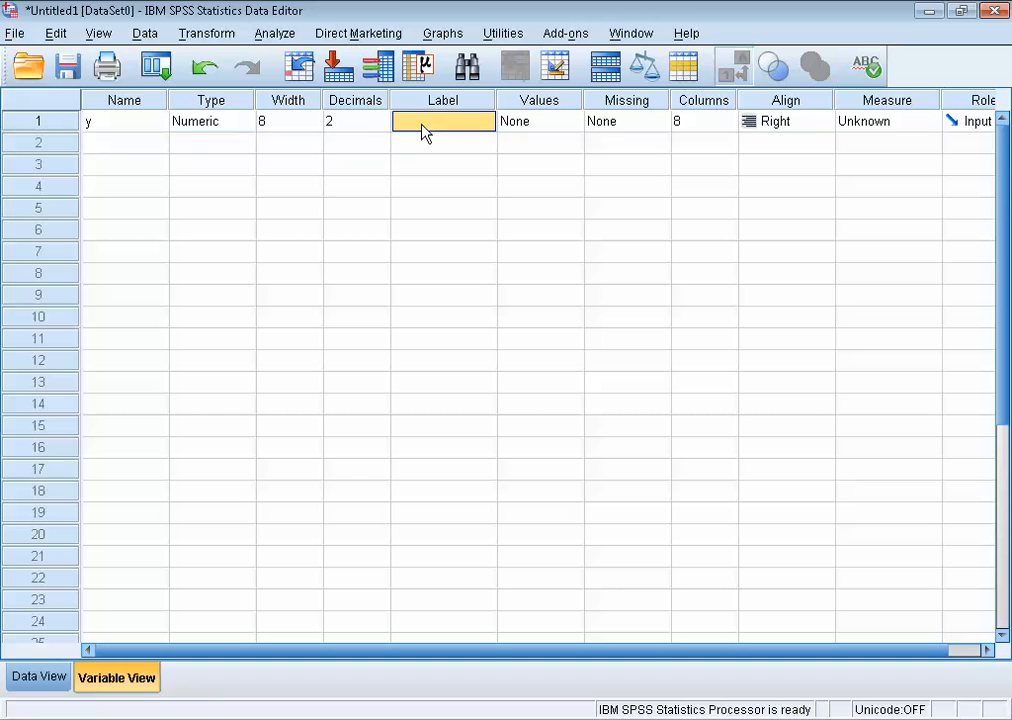
text(my var)
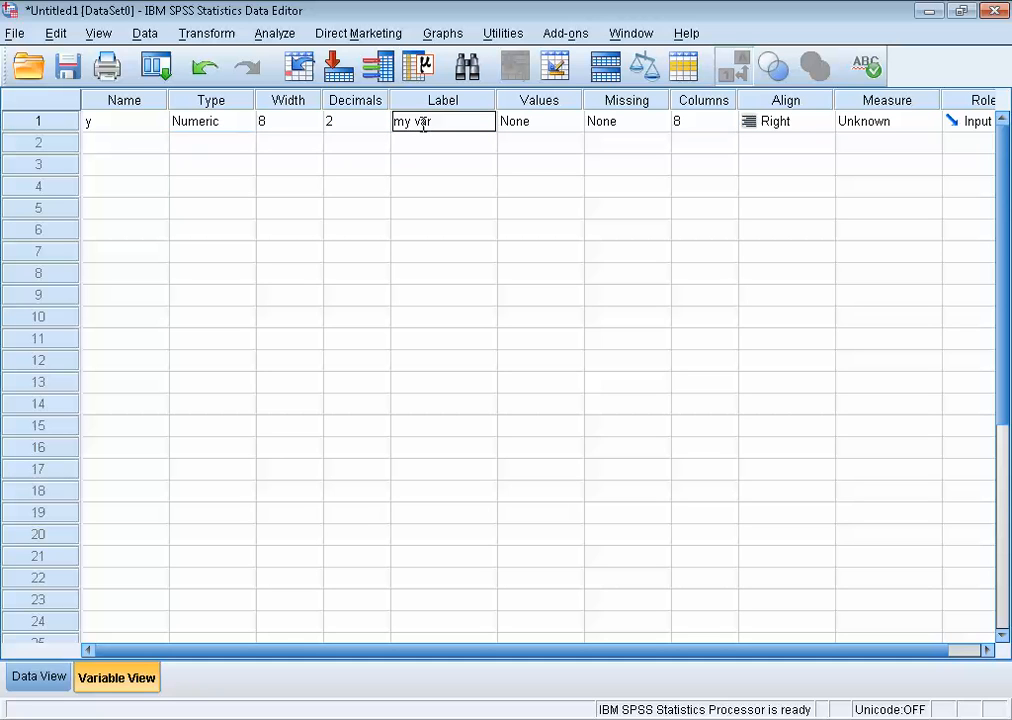
text(iable)
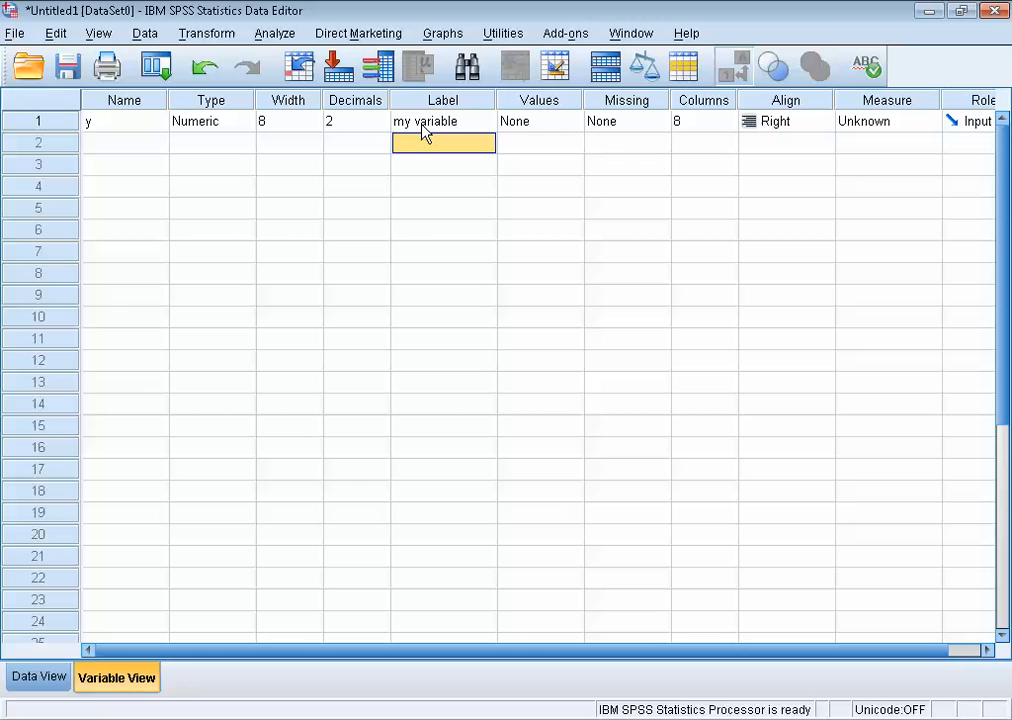
mouse_move(540, 128)
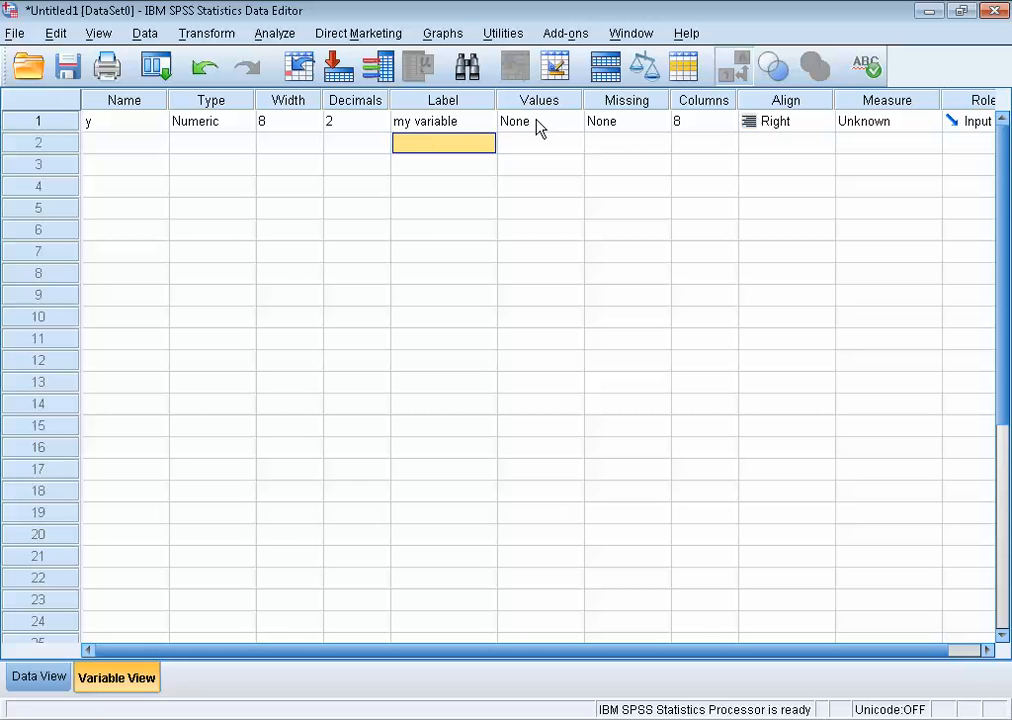
Open and cancel the Value Labels dialog for y, adding no value labels.
click(560, 121)
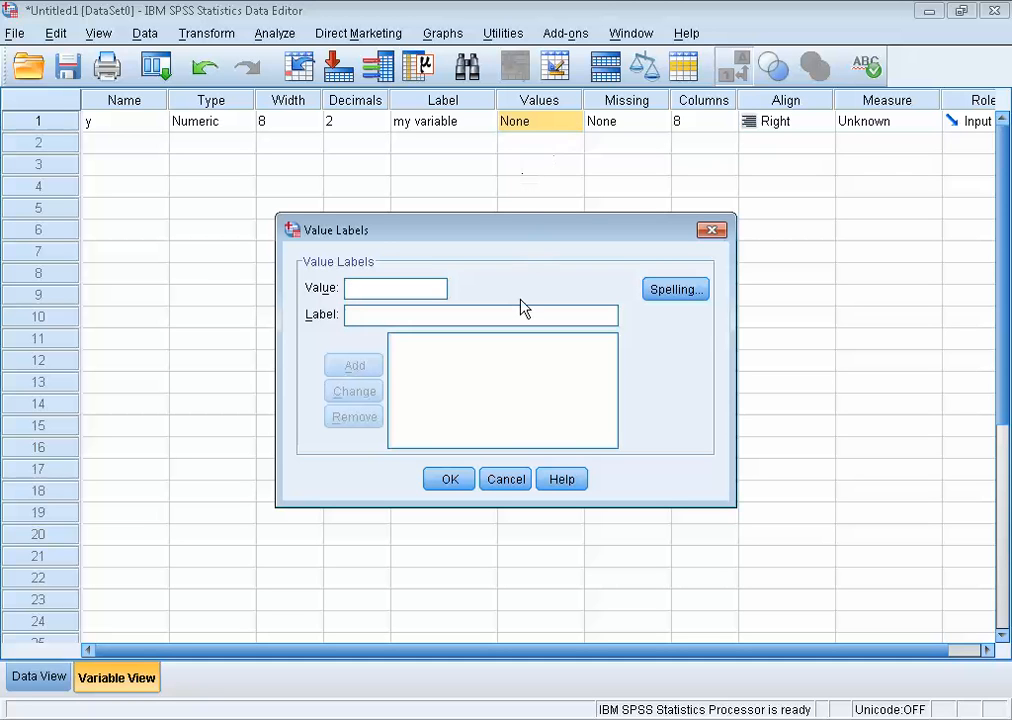
click(394, 288)
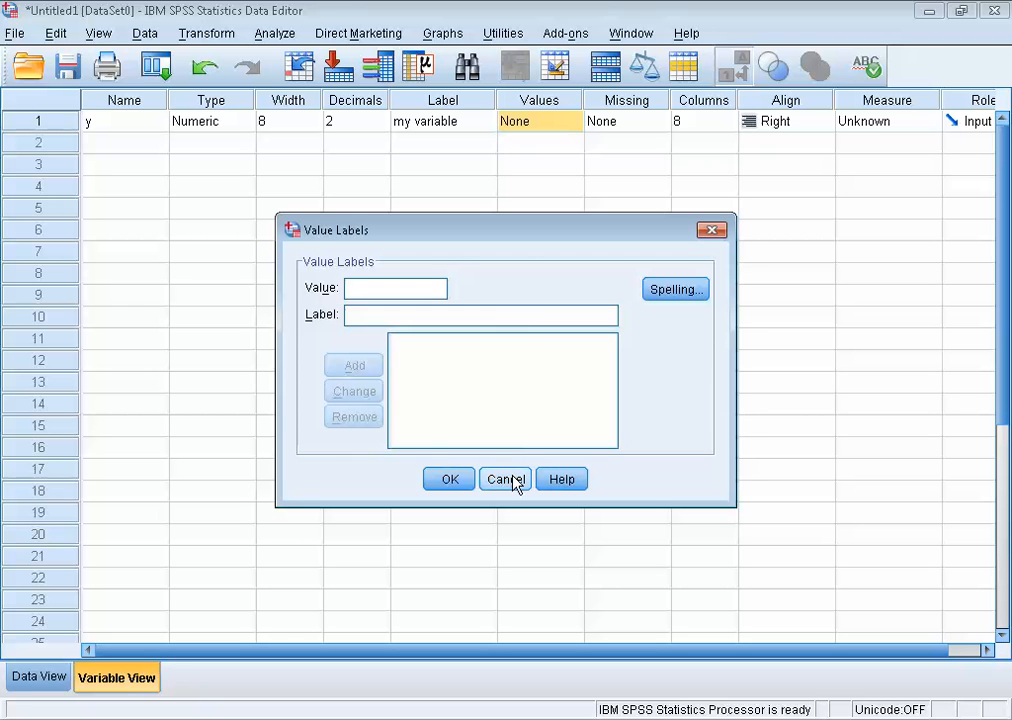
click(505, 478)
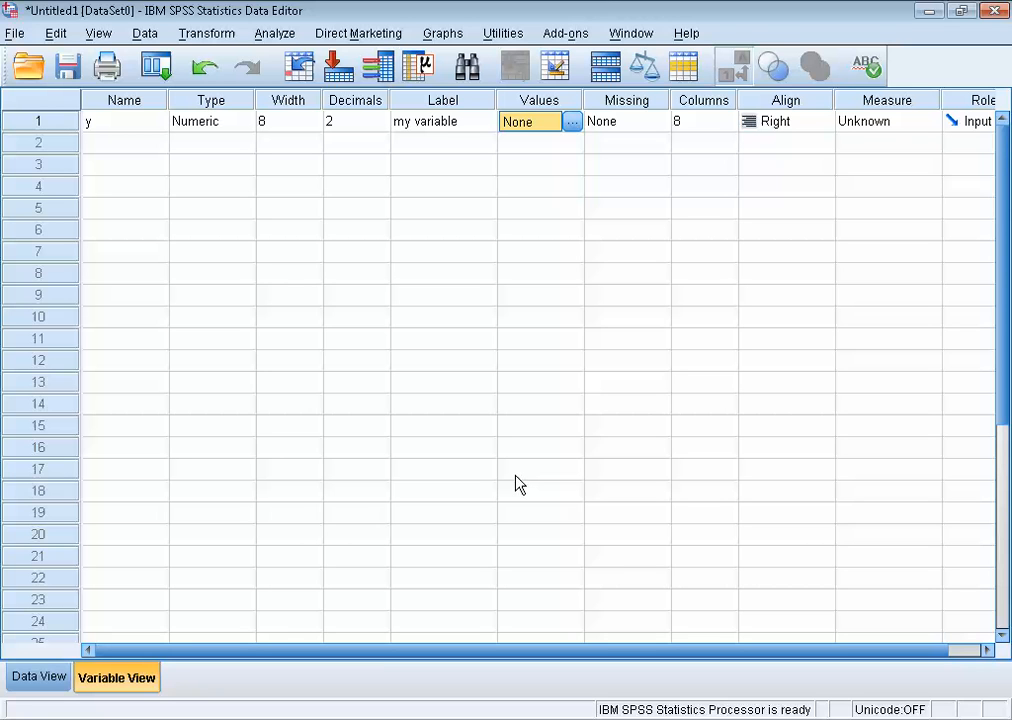
mouse_move(513, 484)
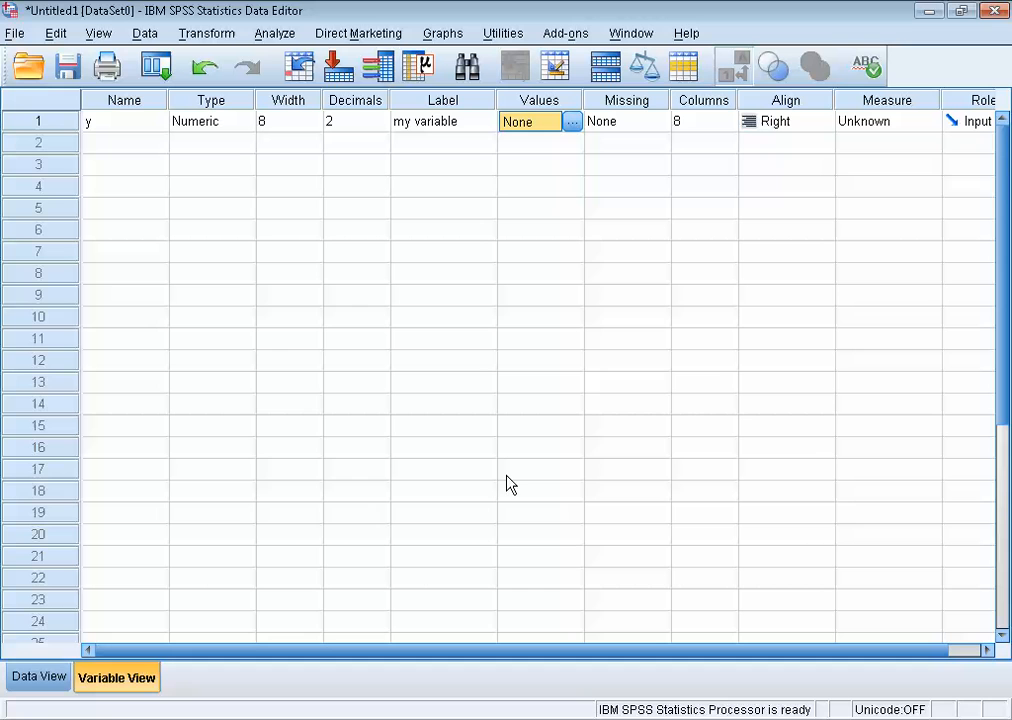
mouse_move(67, 681)
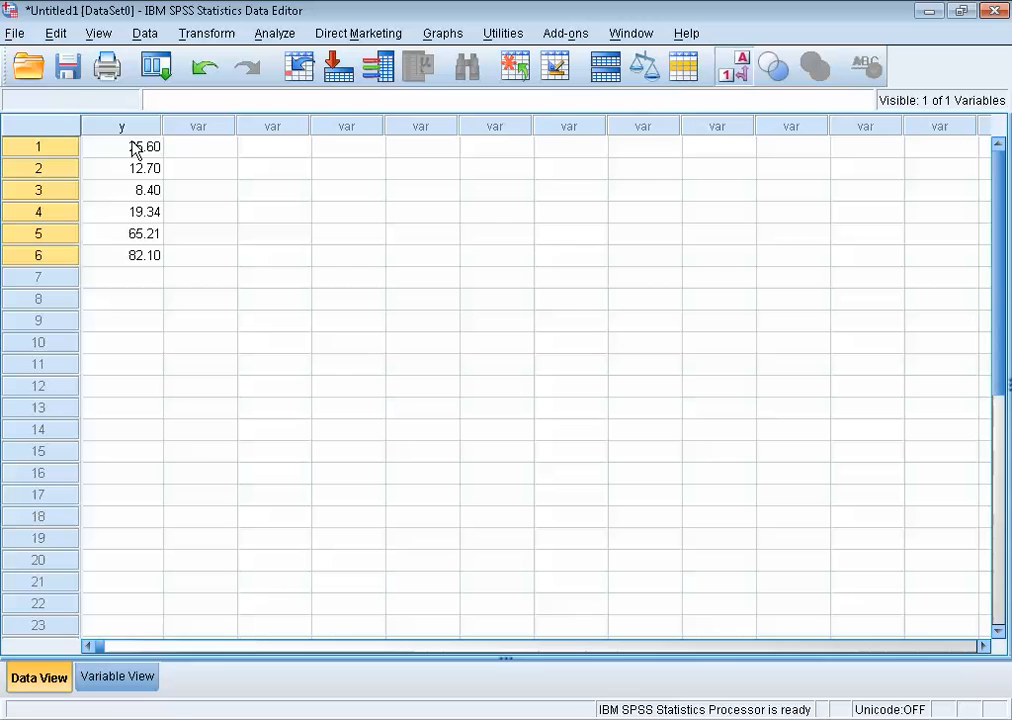
click(122, 146)
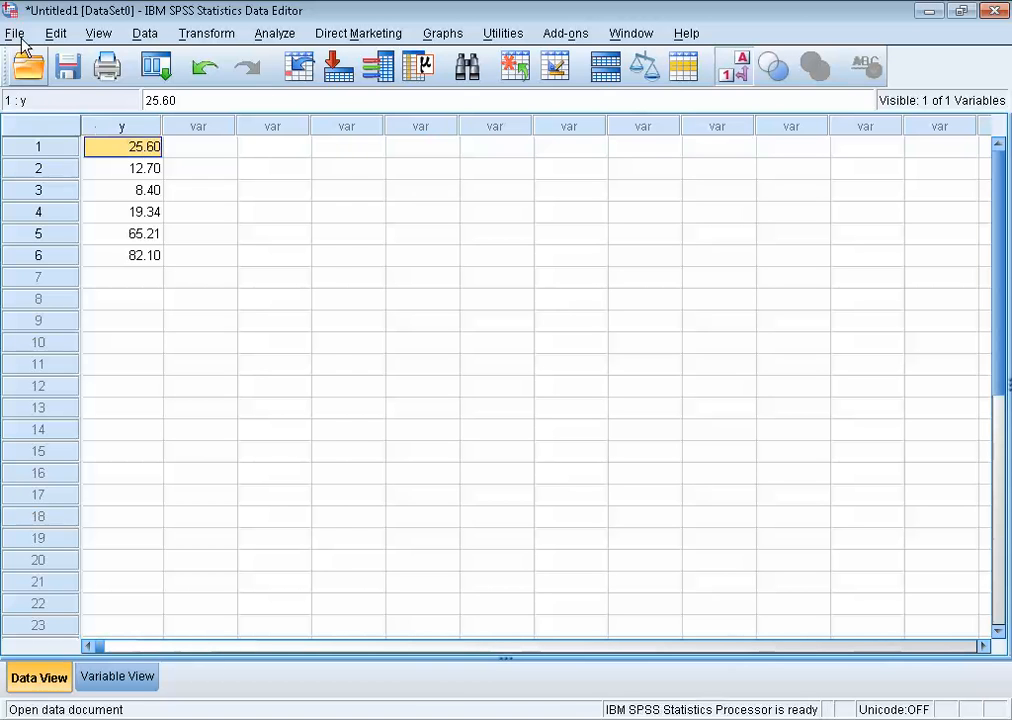
click(15, 33)
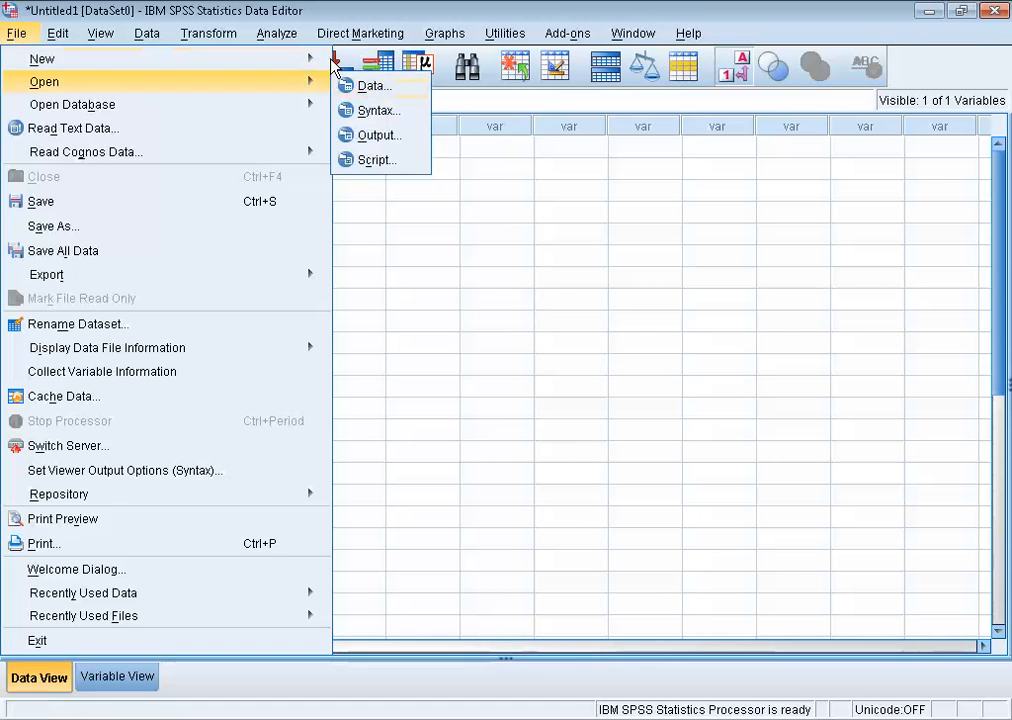
mouse_move(42, 58)
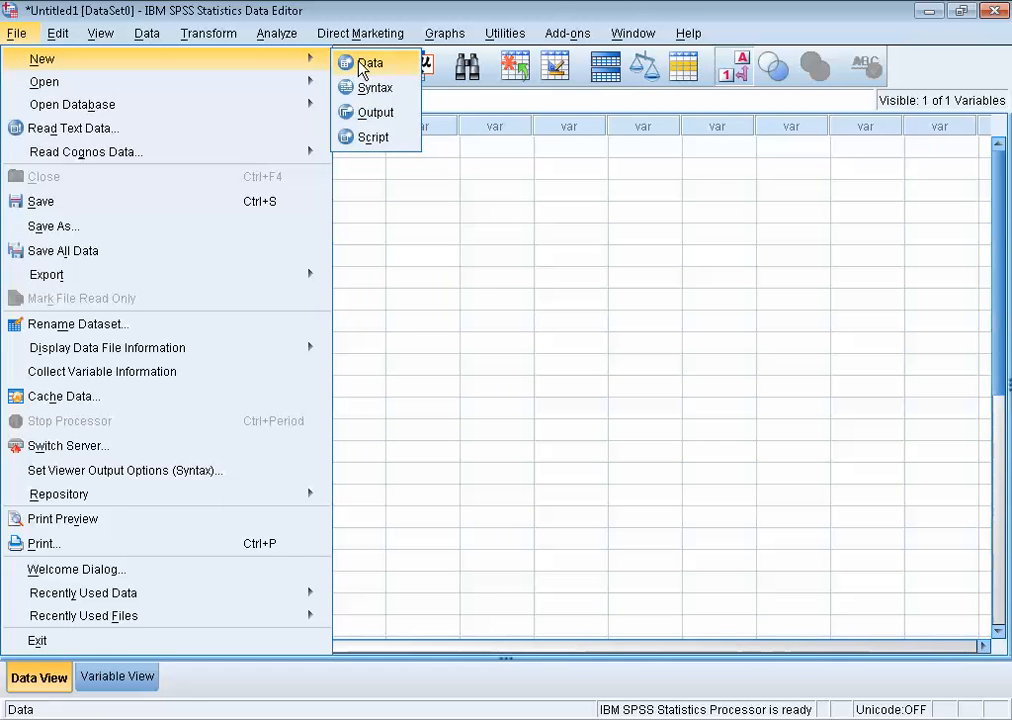
click(277, 33)
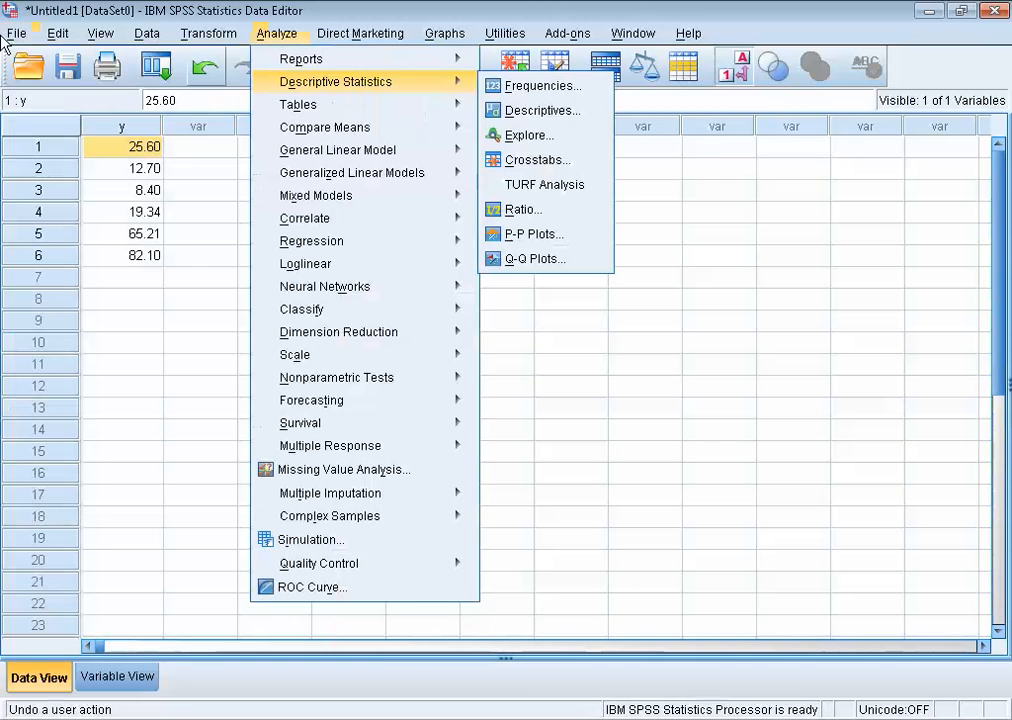
click(16, 33)
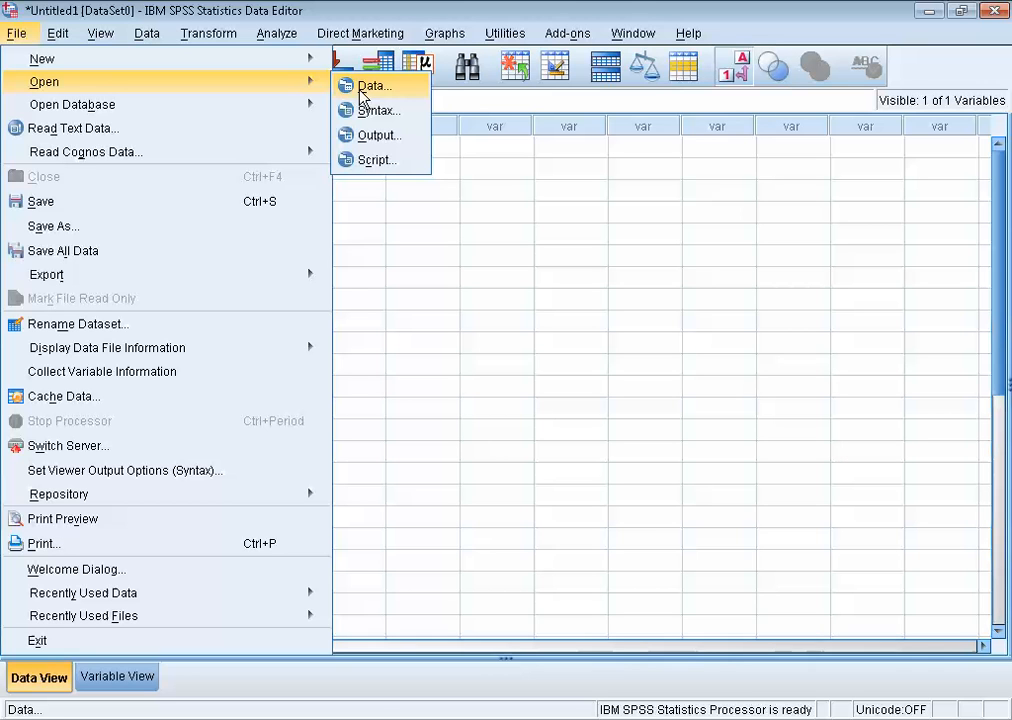
mouse_move(360, 197)
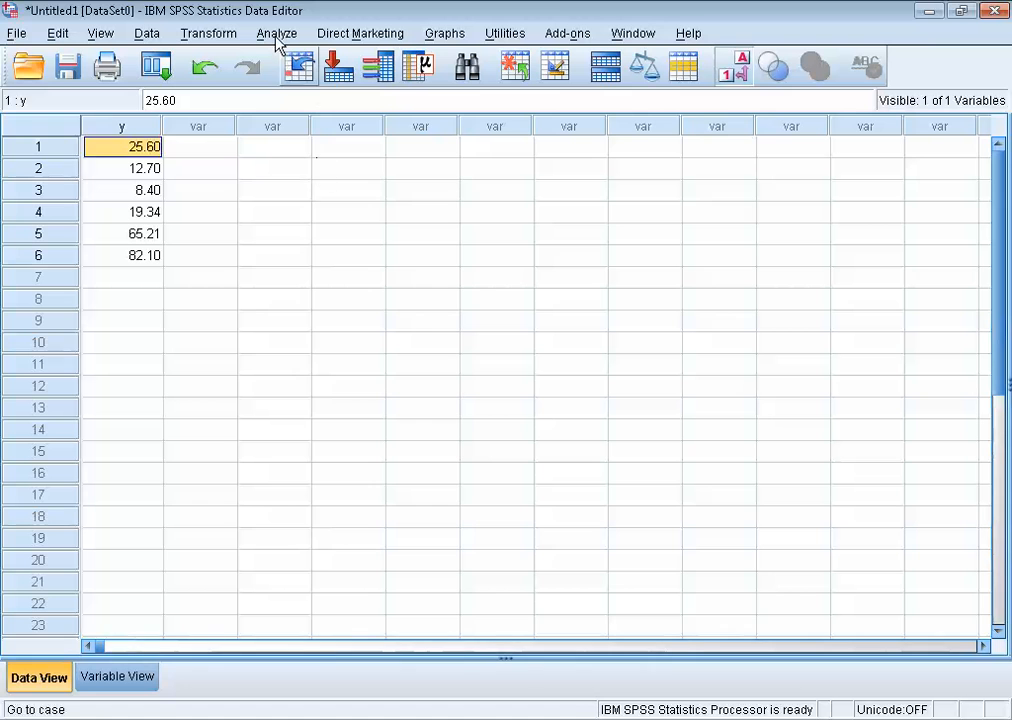
Open the Descriptives dialog from Analyze > Descriptive Statistics.
click(277, 33)
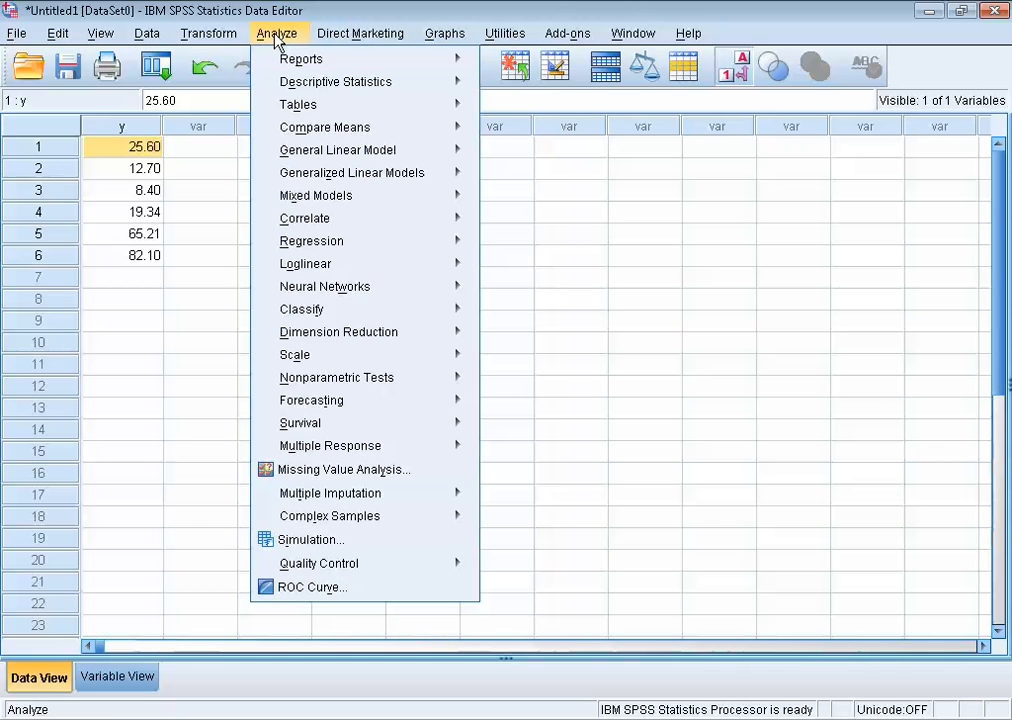
click(335, 81)
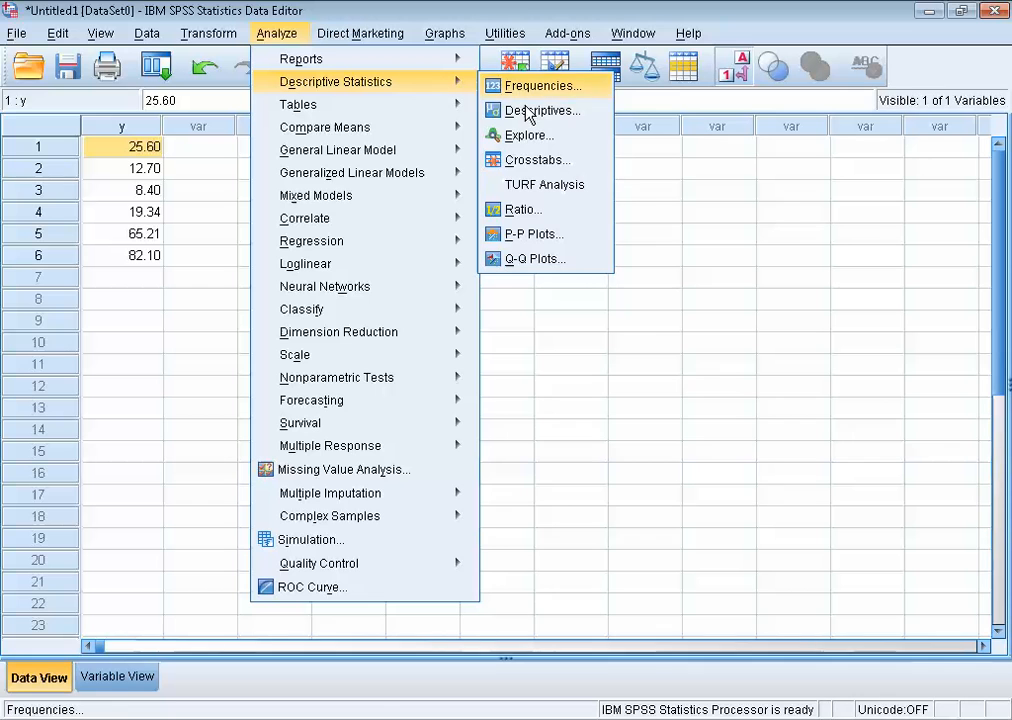
click(541, 110)
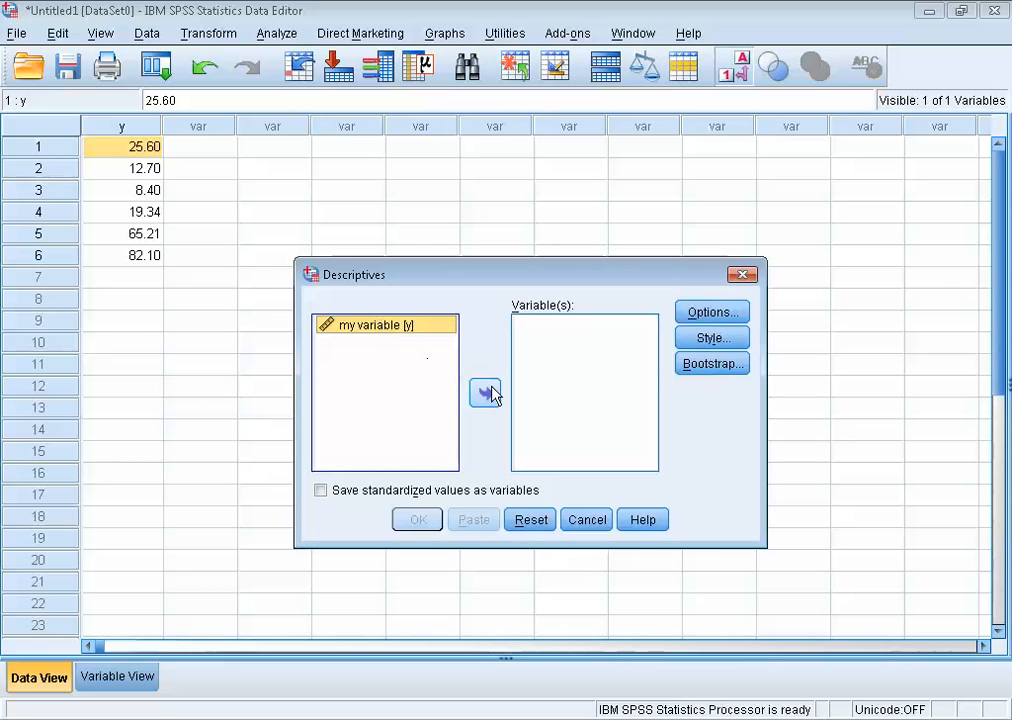
Add 'my variable [y]' to Variable(s) and tick Variance in Options.
click(485, 392)
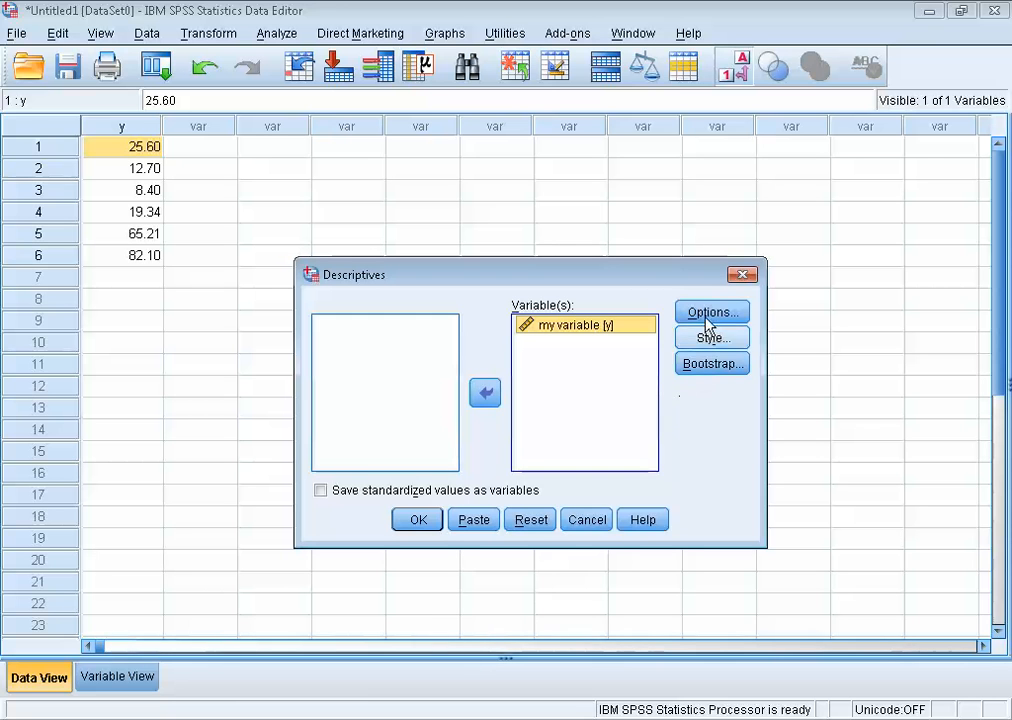
click(711, 312)
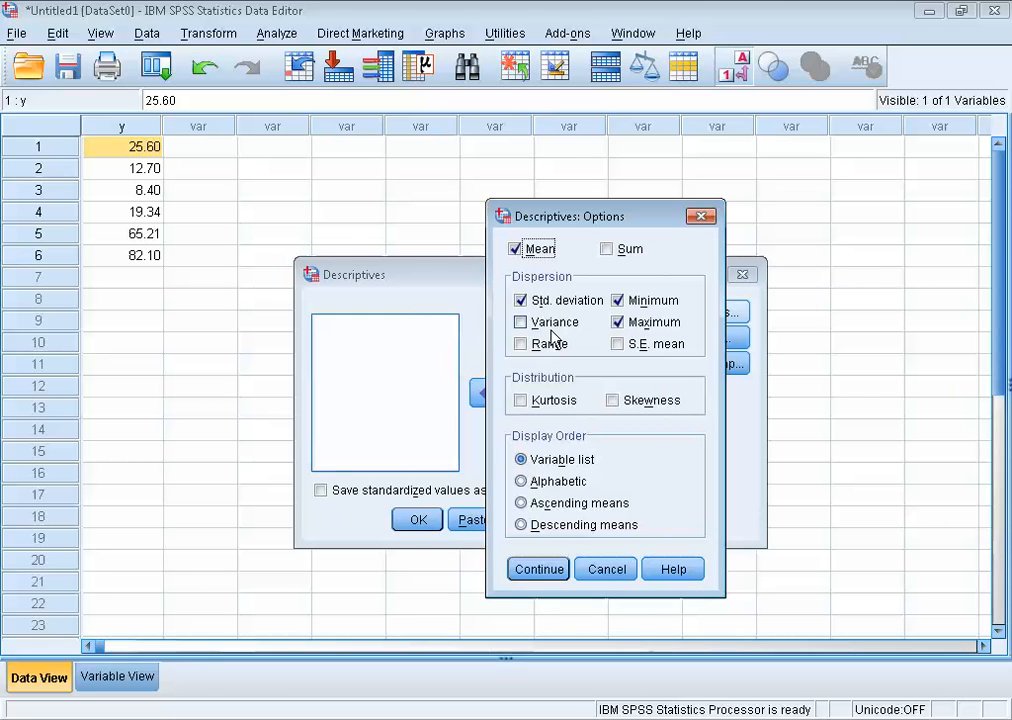
click(520, 322)
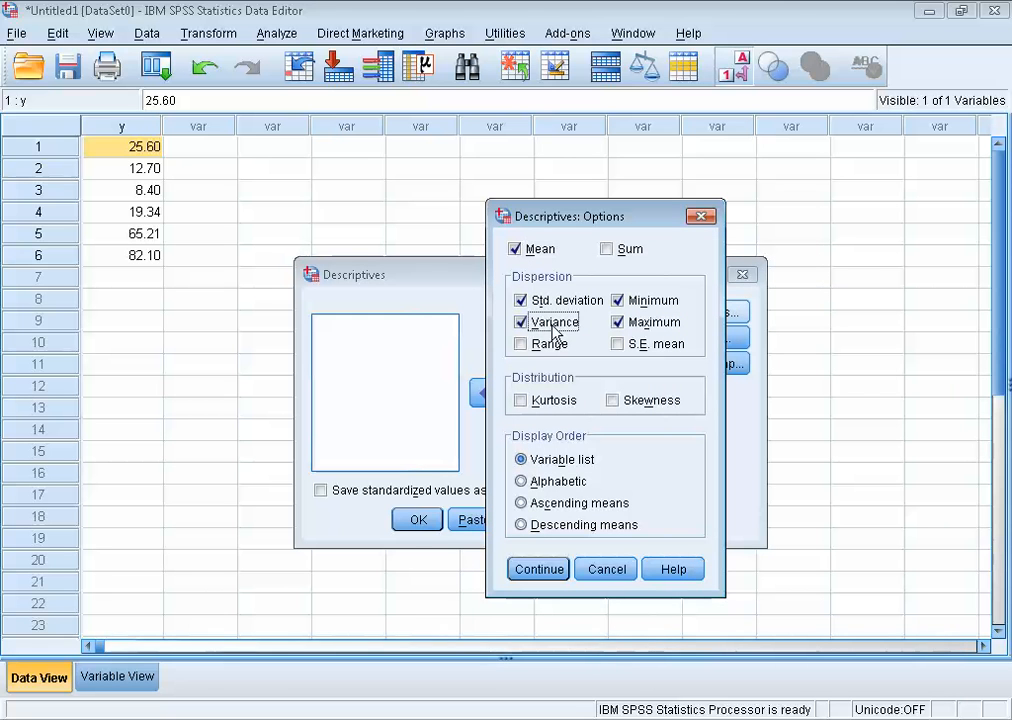
mouse_move(538, 569)
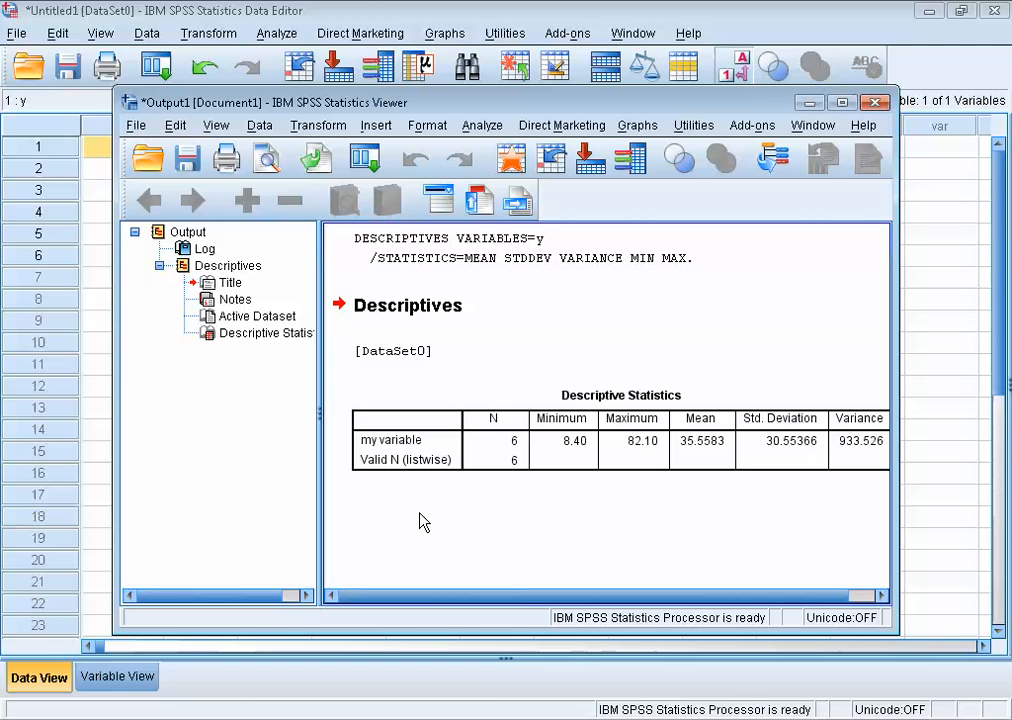
mouse_move(632, 496)
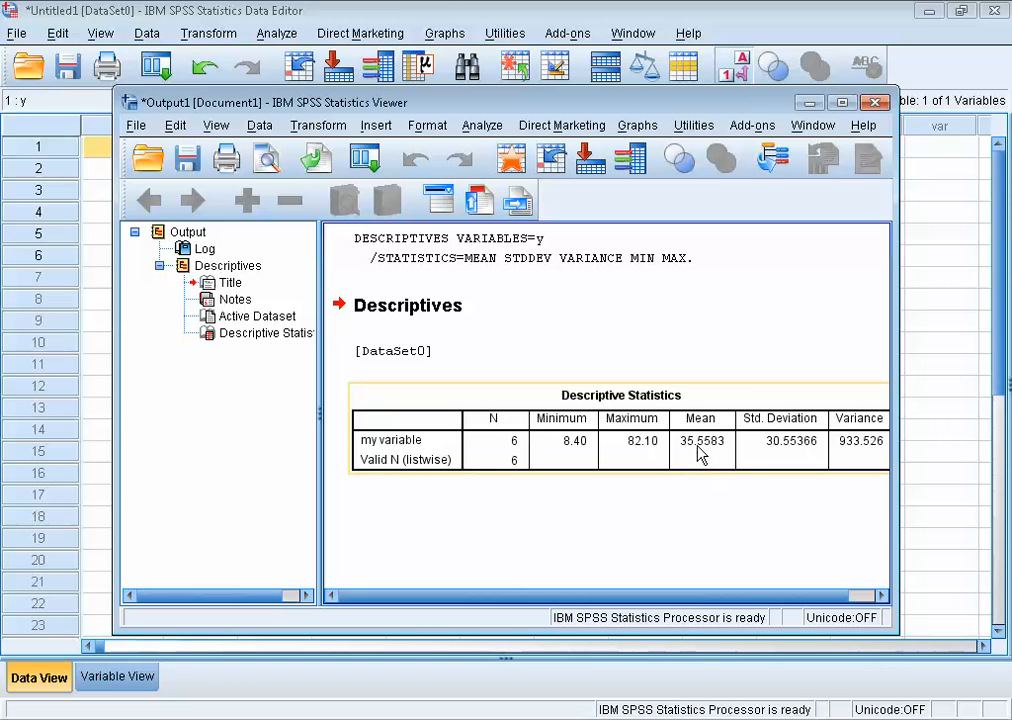
mouse_move(733, 581)
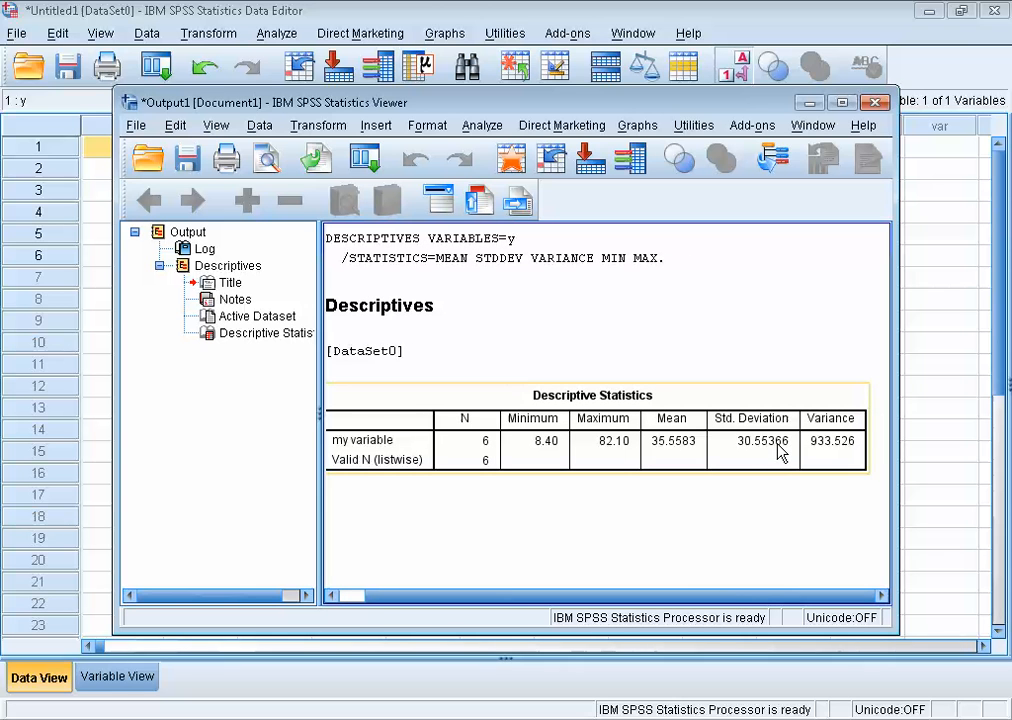
mouse_move(780, 450)
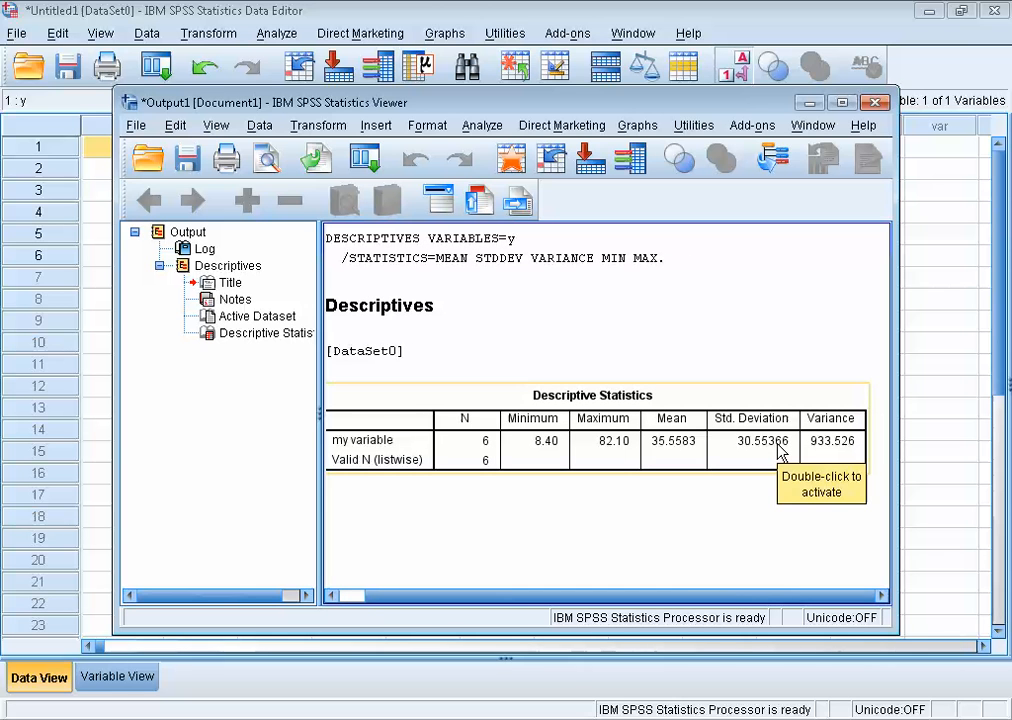